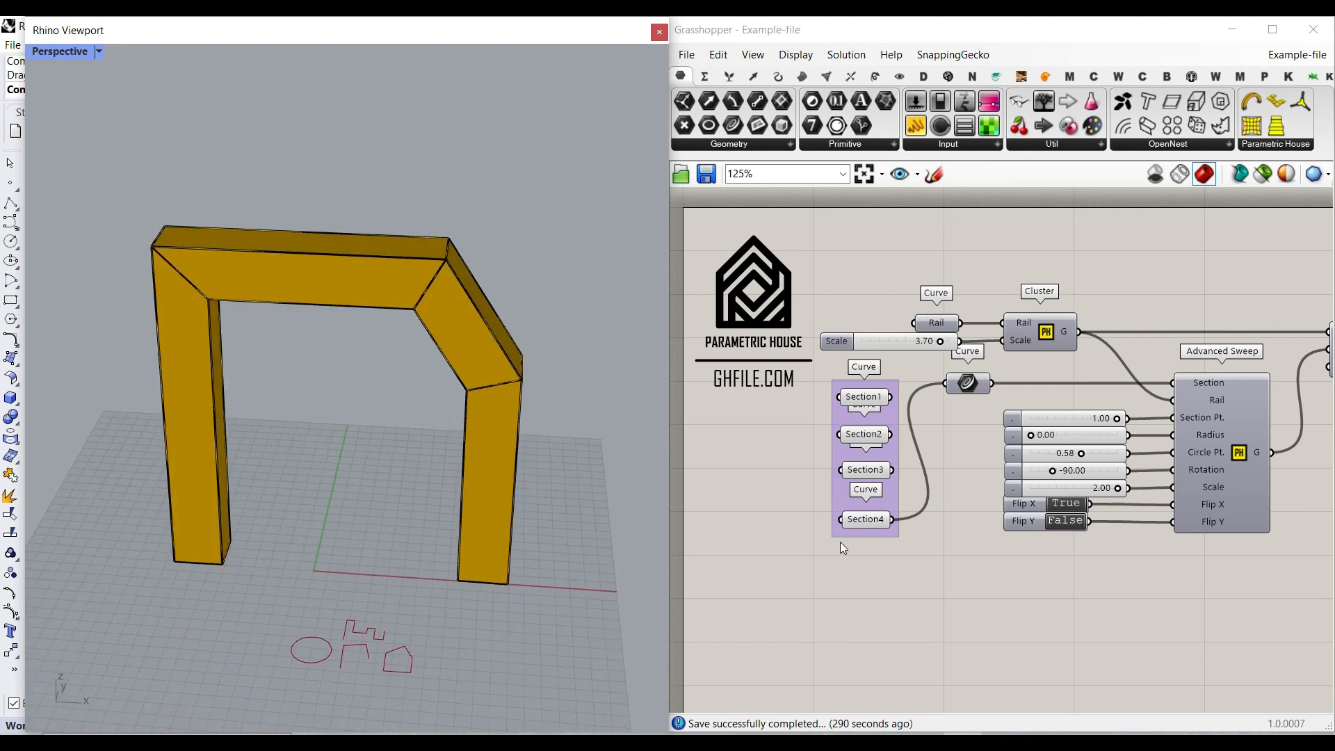
{"action": "mouse_move", "coordinate": [944, 419]}
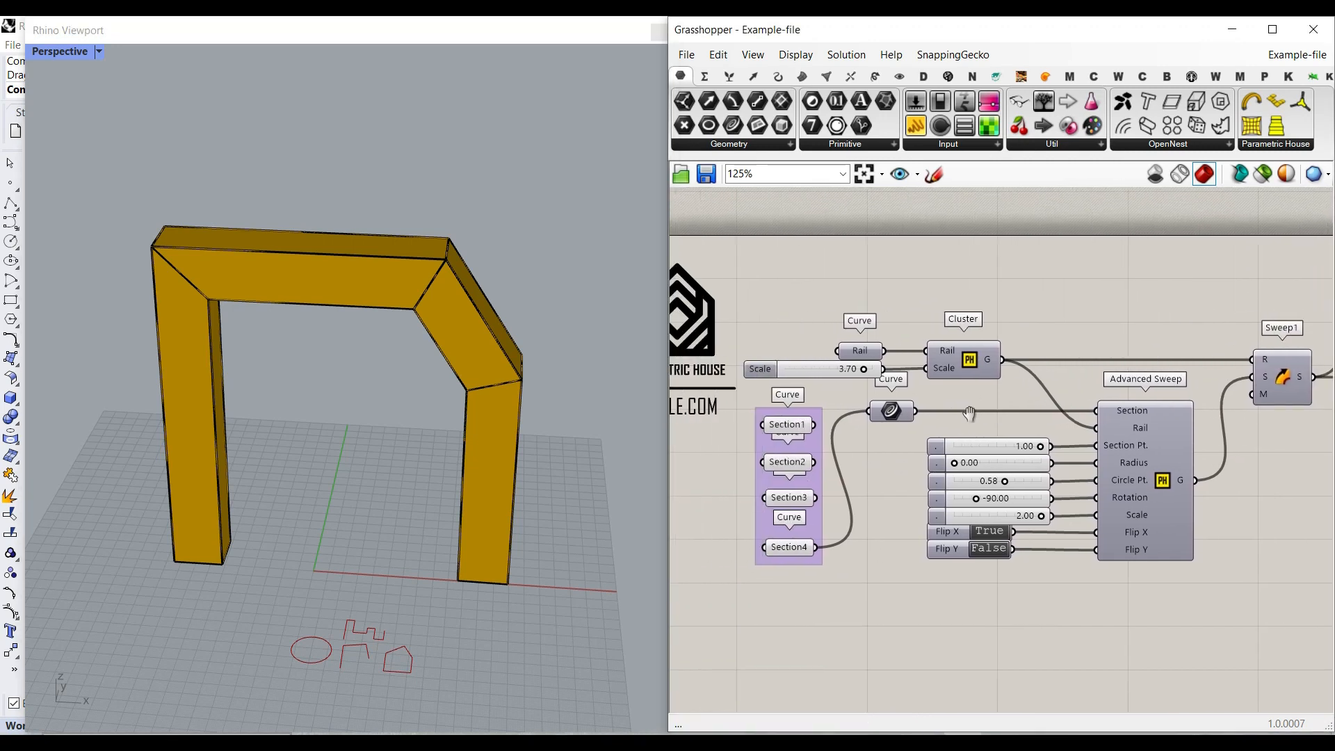
- Inspect the rail cluster's contents and return to the main definition
{"action": "double_click", "coordinate": [962, 362]}
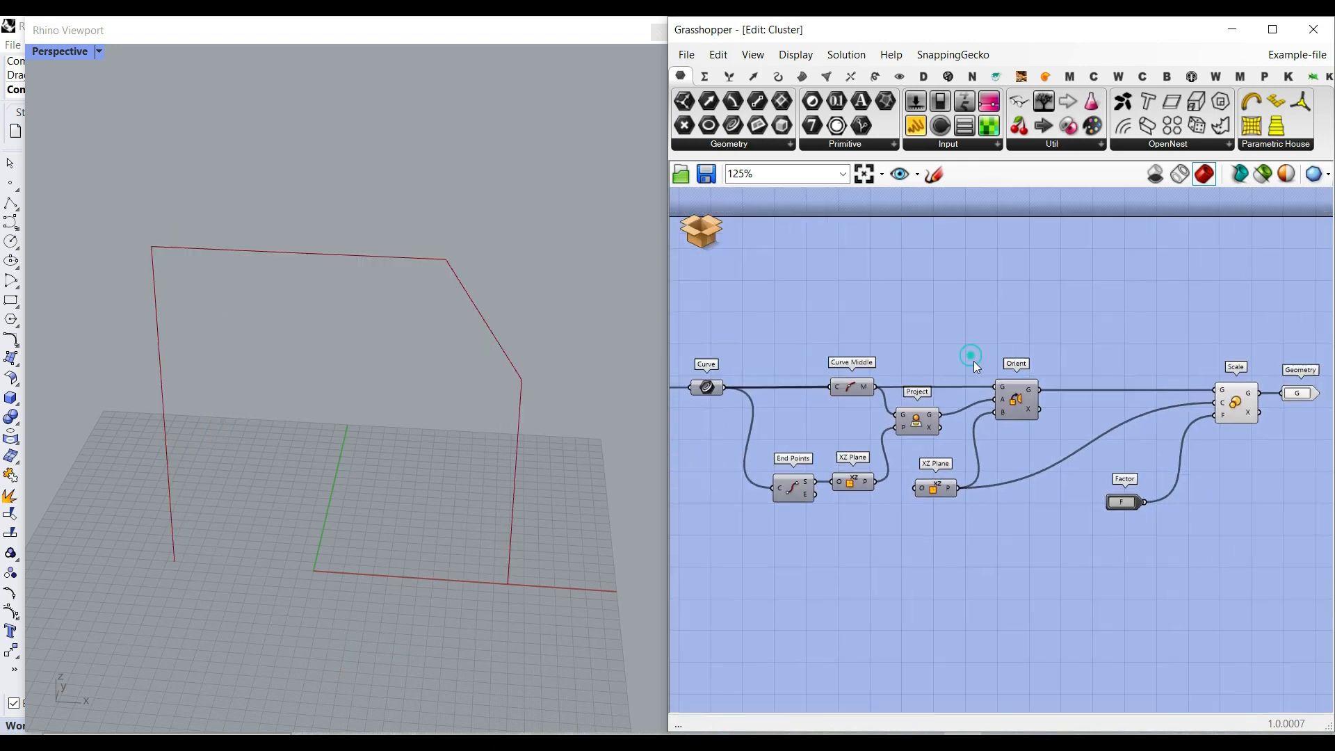
{"action": "left_click", "coordinate": [700, 230]}
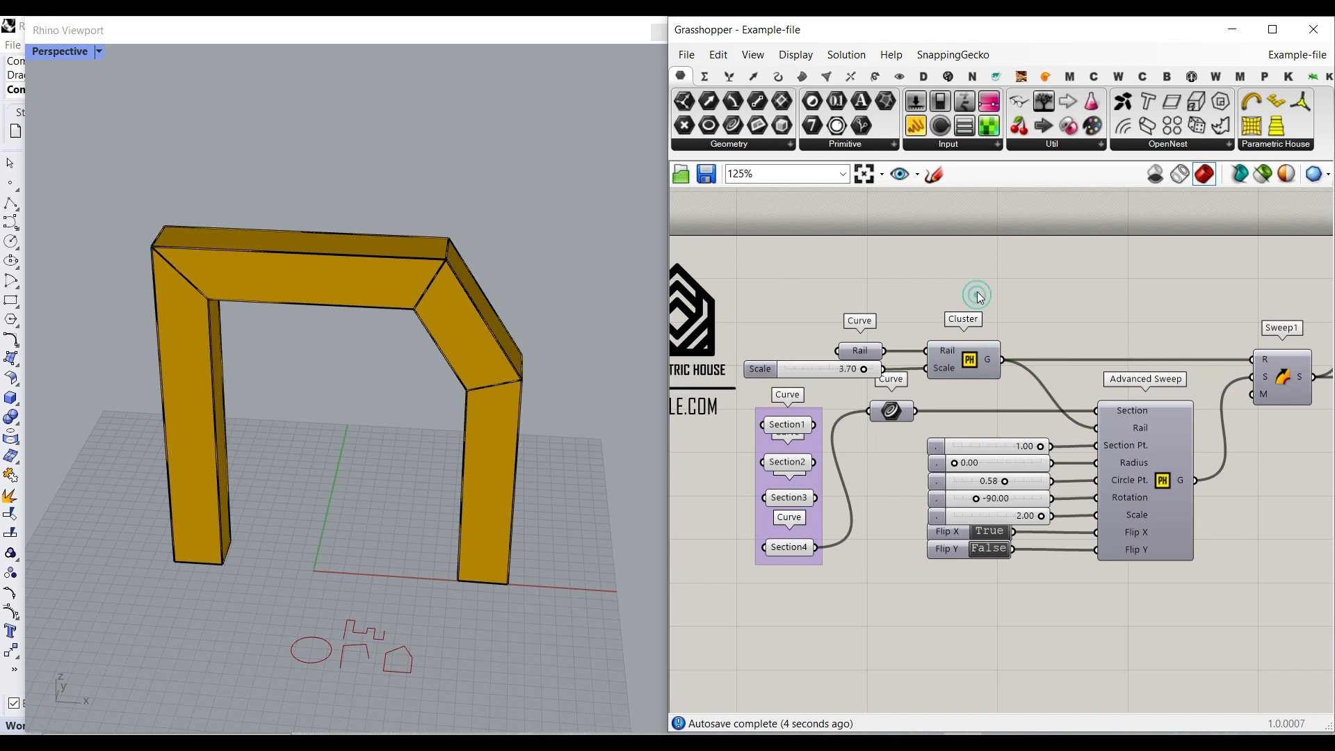
{"action": "scroll", "scroll_direction": "down", "scroll_amount": 3}
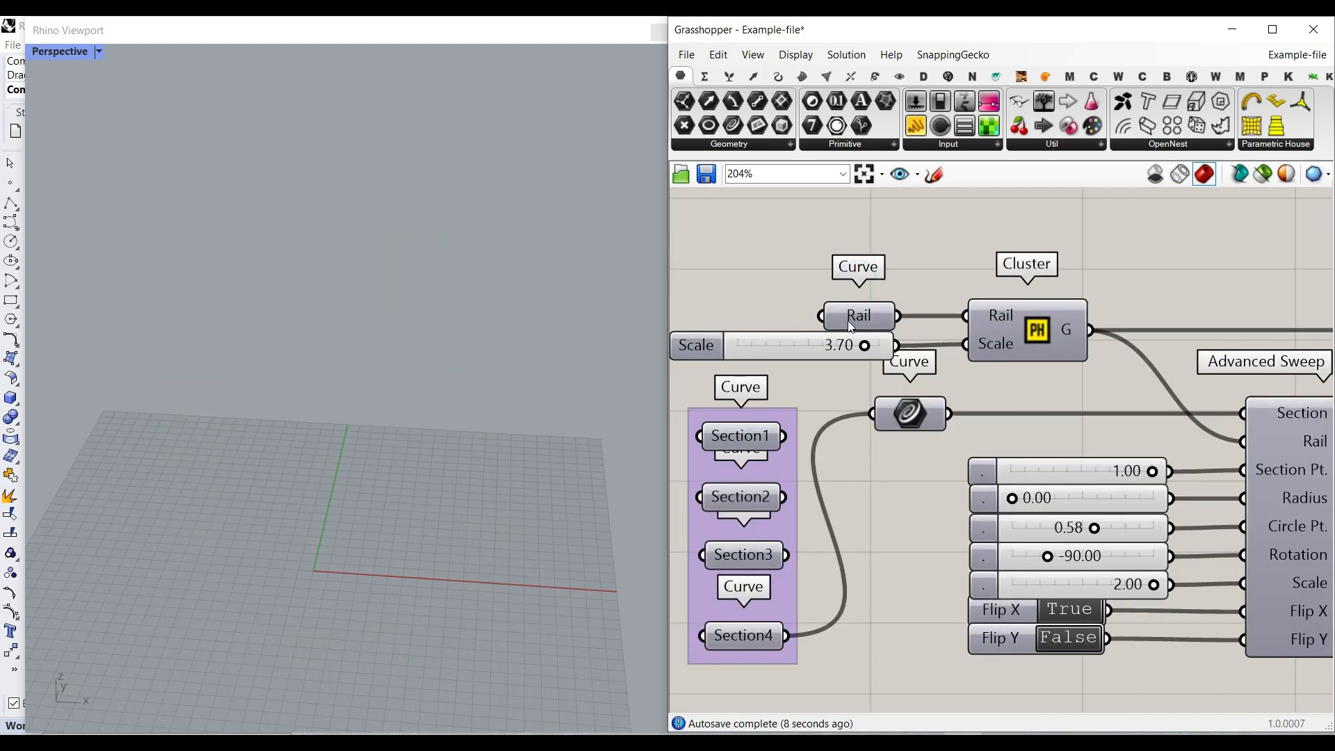
- Assign the peaked polyline drawn in Rhino as the Rail parameter's one curve
{"action": "left_click", "coordinate": [858, 316]}
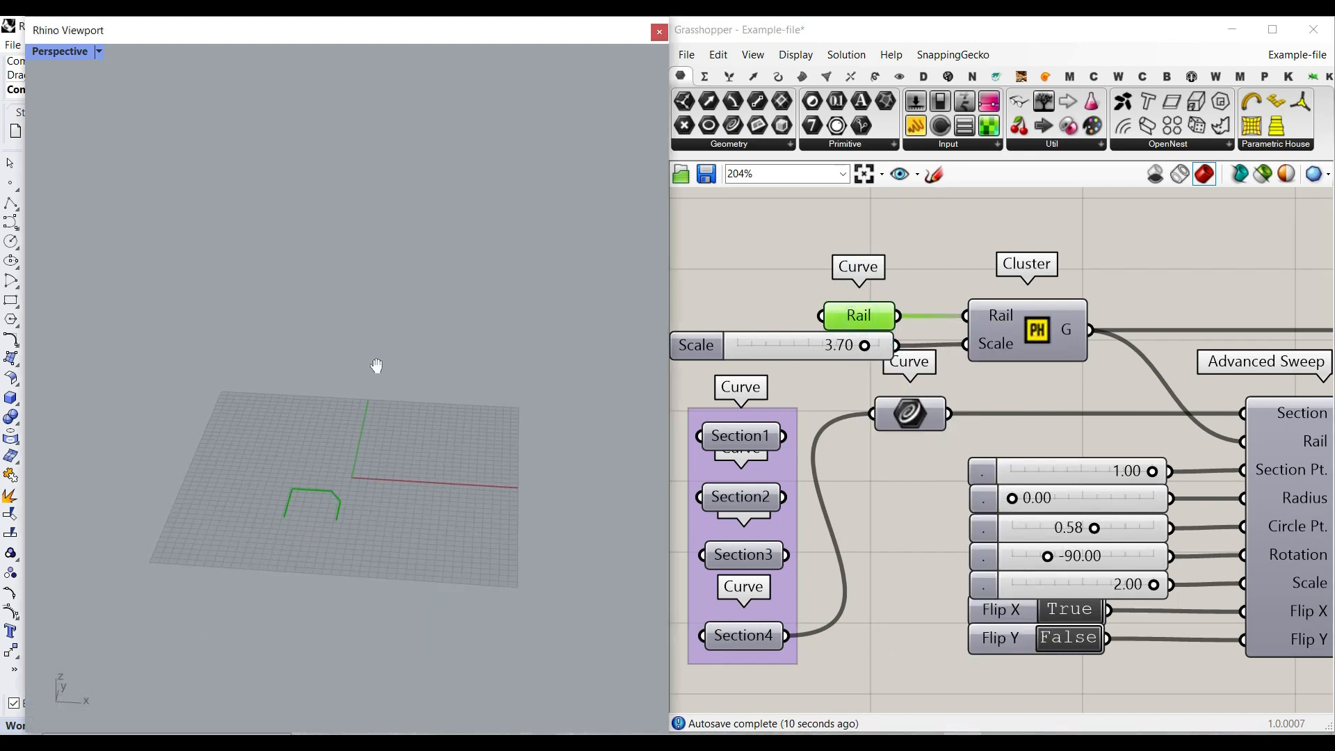
{"action": "left_click_drag", "start_coordinate": [377, 366], "coordinate": [441, 519]}
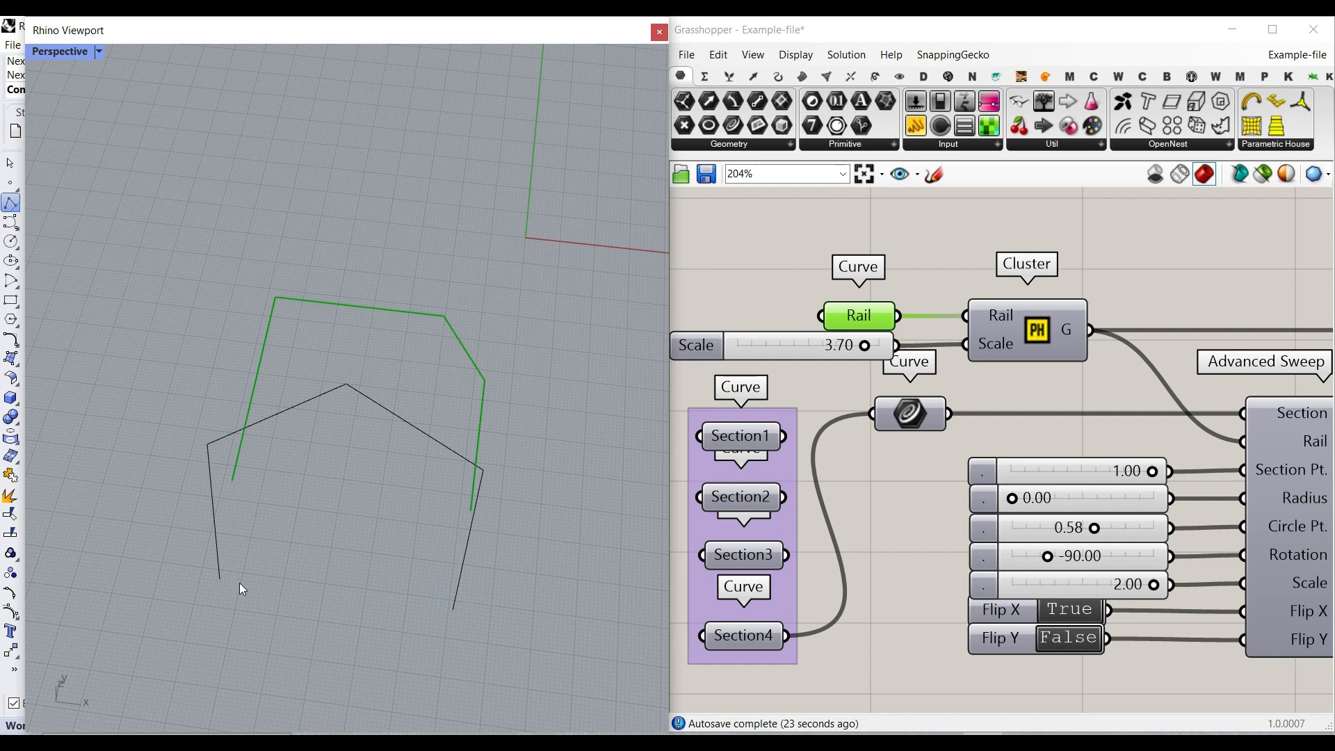
{"action": "right_click", "coordinate": [857, 315]}
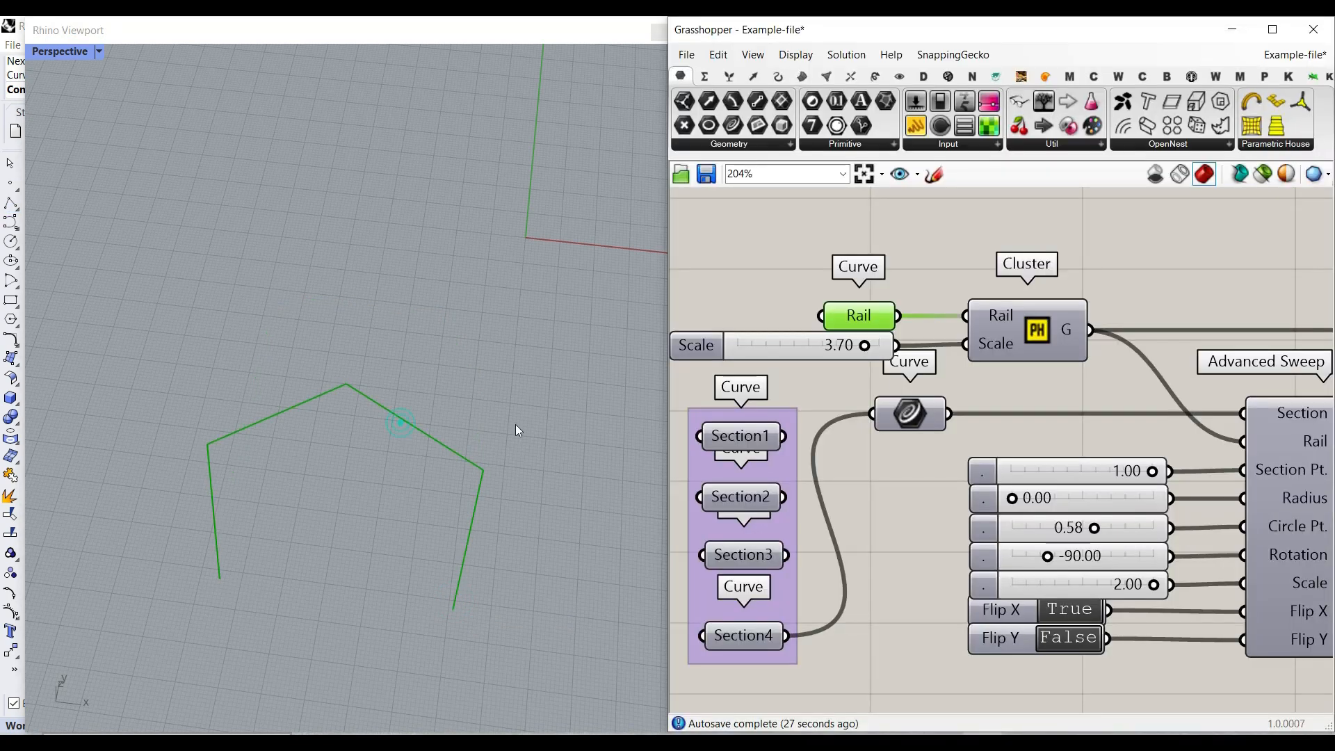
{"action": "left_click", "coordinate": [1026, 330]}
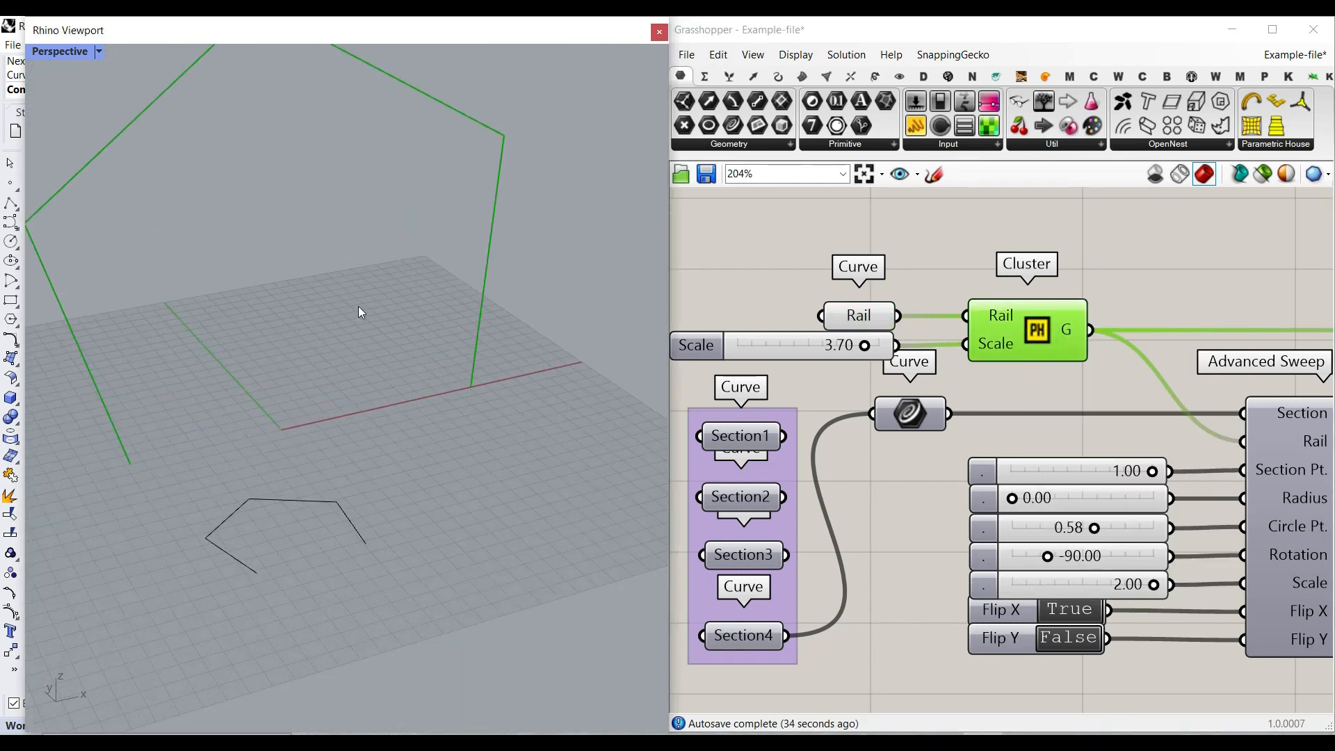
- Lower the rail Scale slider from 3.70 to 2.63 so the enlarged frame shrinks
{"action": "left_click_drag", "start_coordinate": [863, 345], "coordinate": [762, 345]}
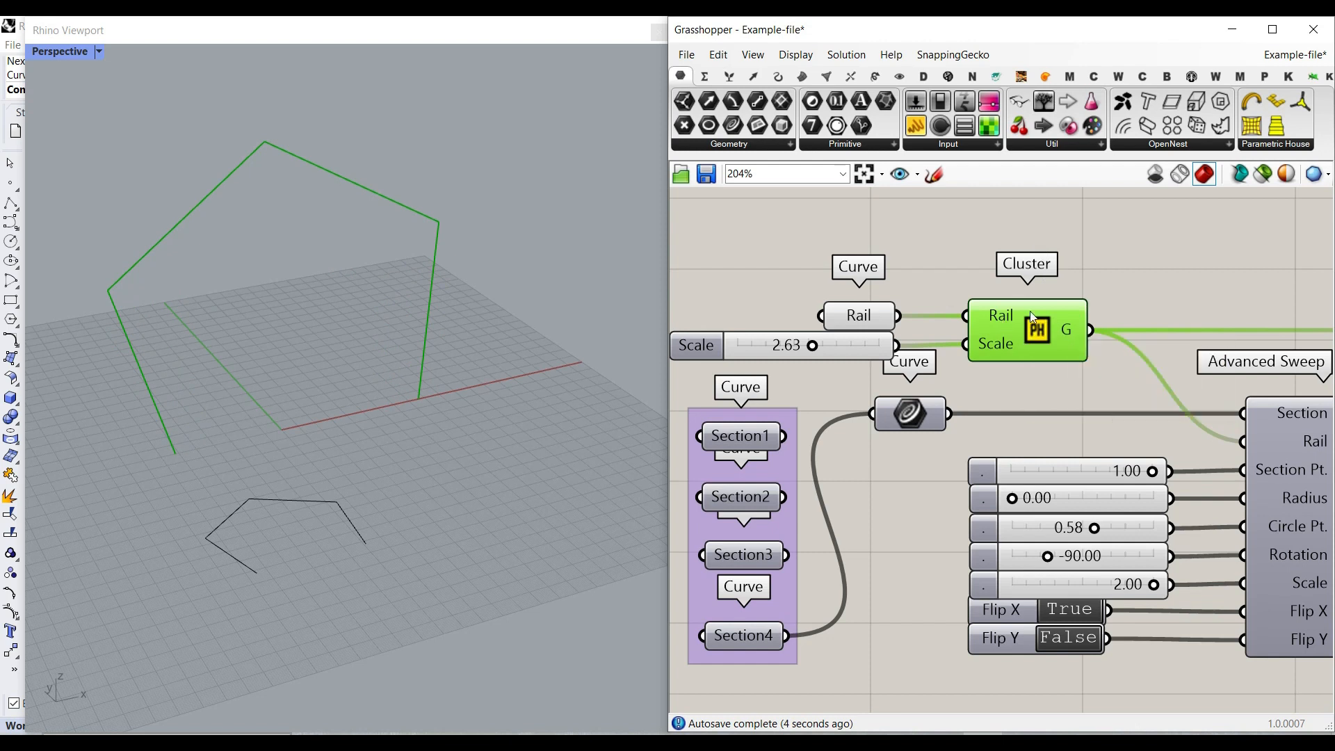
{"action": "scroll", "scroll_direction": "down", "scroll_amount": 3}
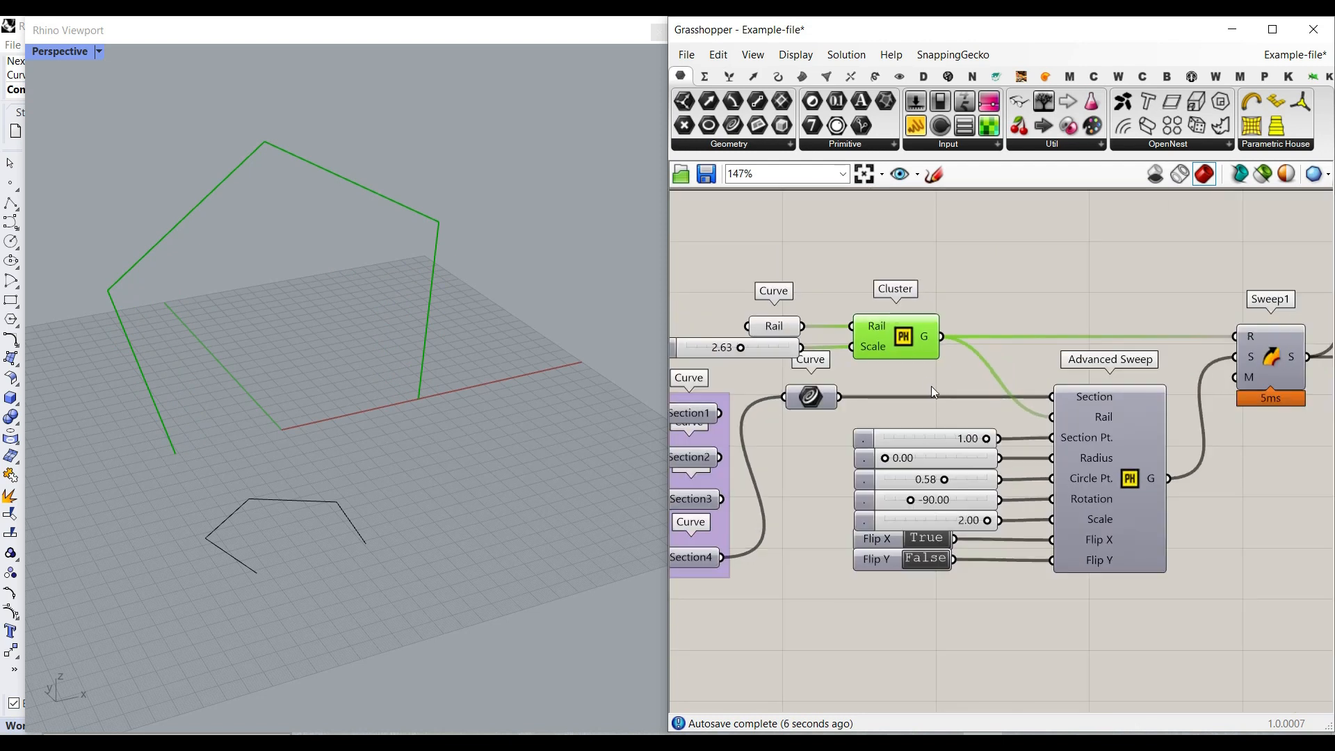
{"action": "scroll", "scroll_direction": "up", "scroll_amount": 3}
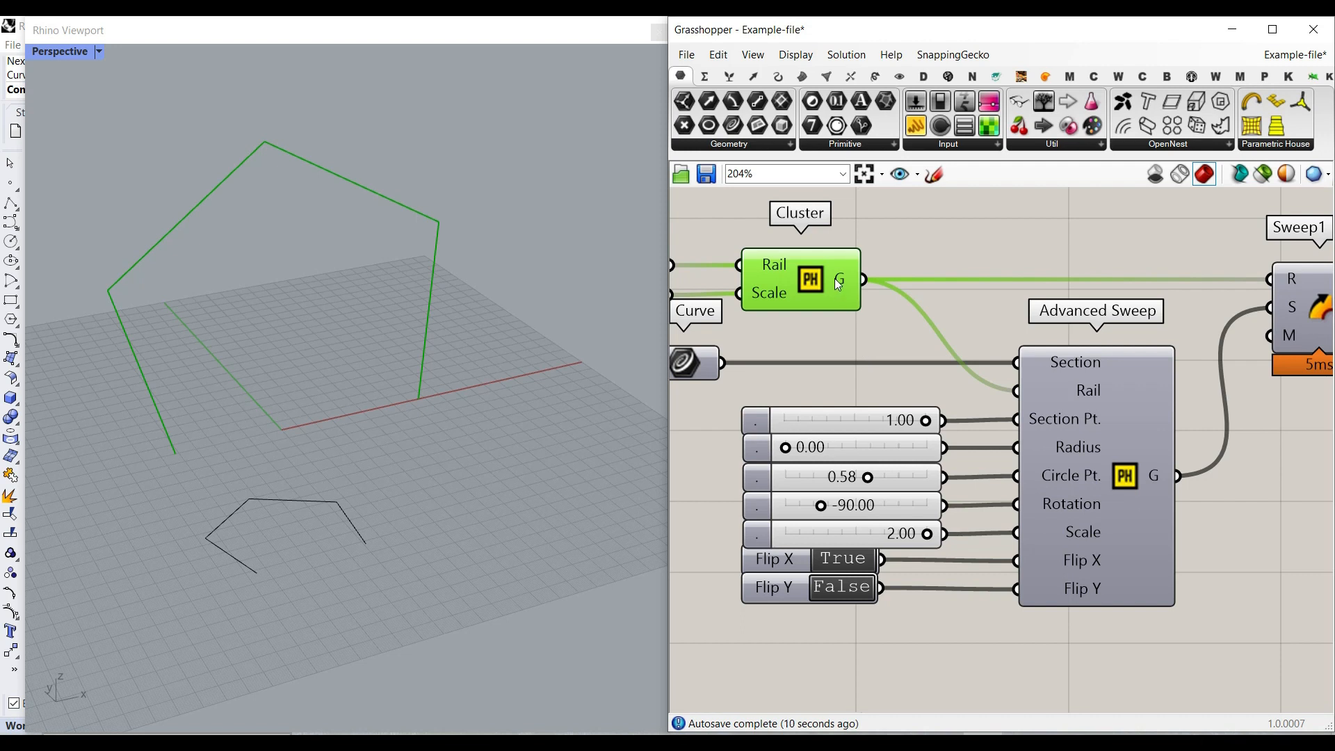
{"action": "mouse_move", "coordinate": [1088, 393]}
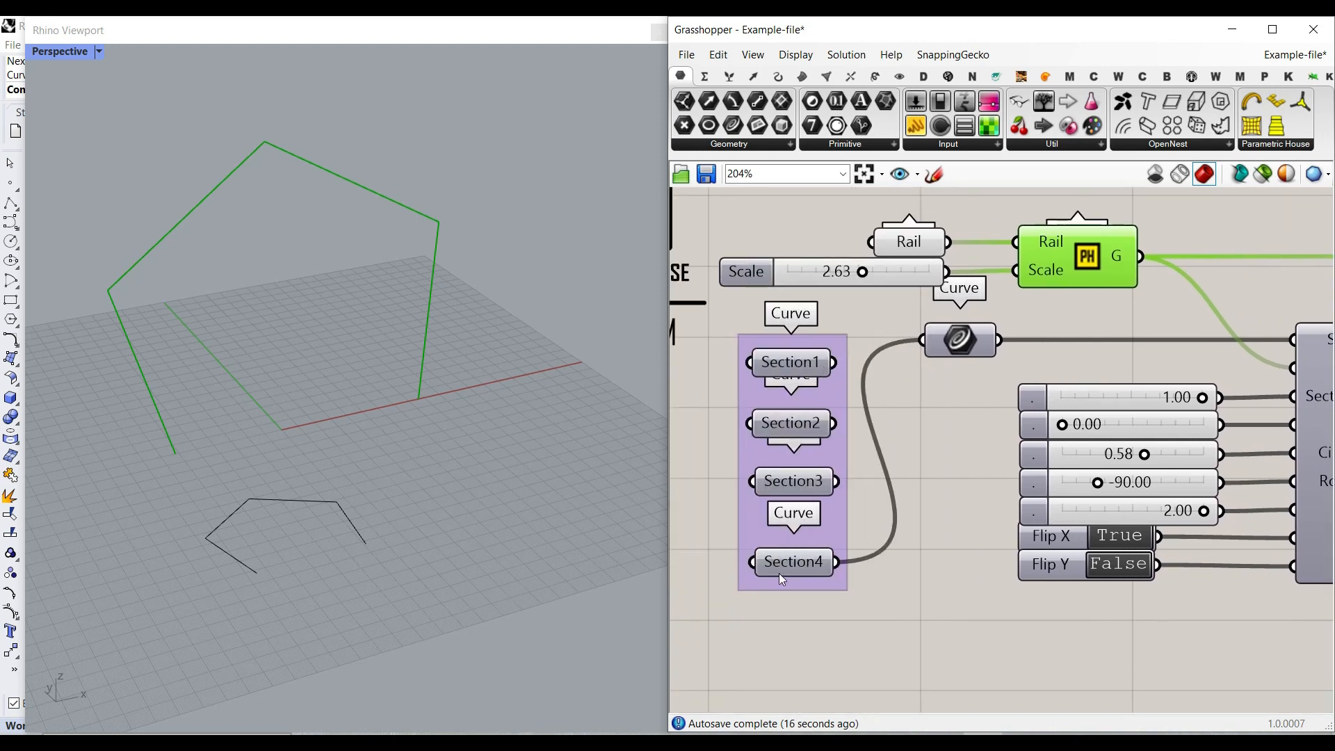
{"action": "mouse_move", "coordinate": [831, 618]}
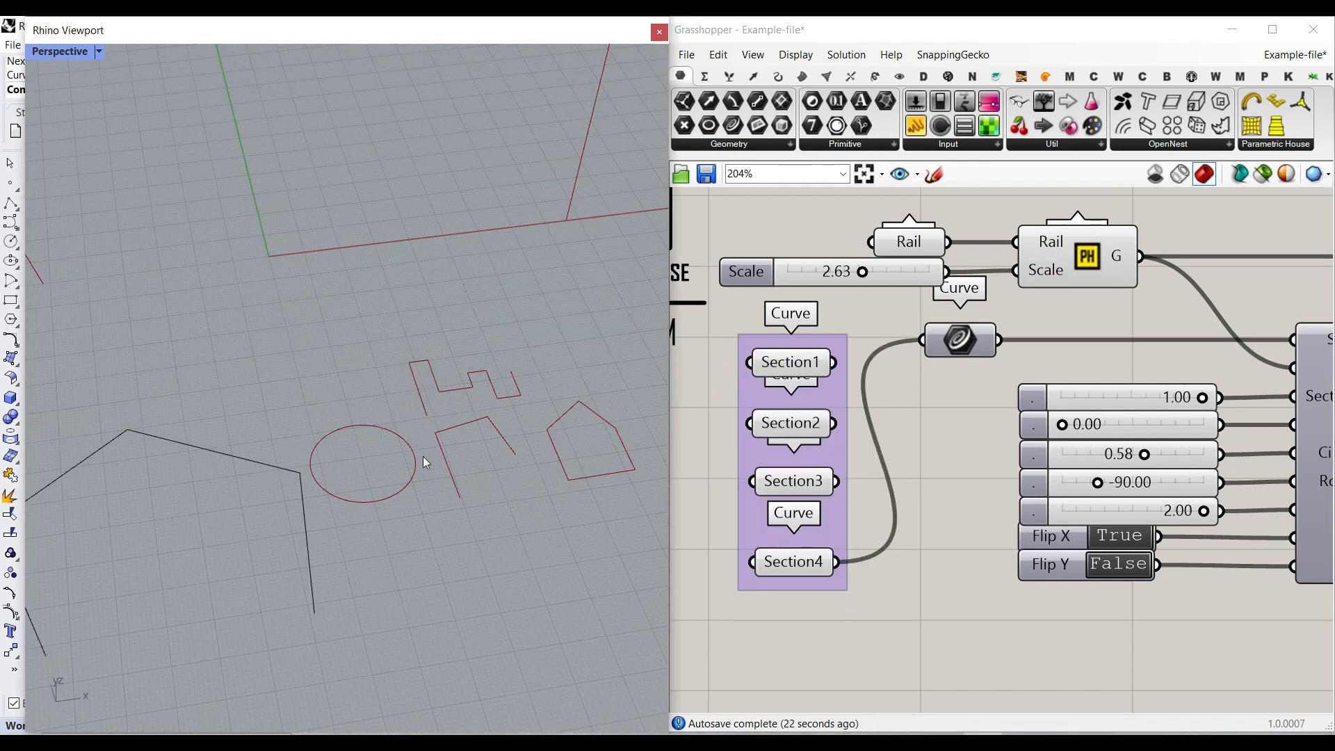
{"action": "mouse_move", "coordinate": [460, 486]}
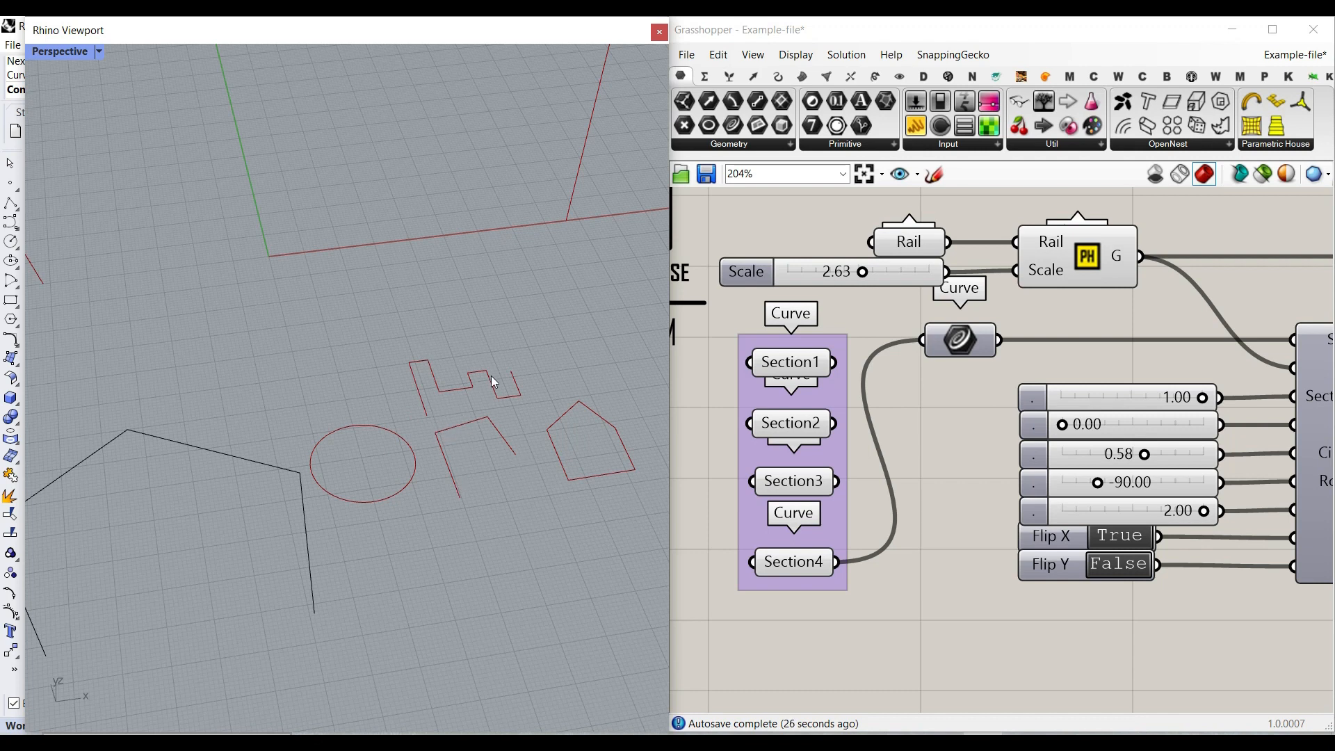
{"action": "mouse_move", "coordinate": [485, 482]}
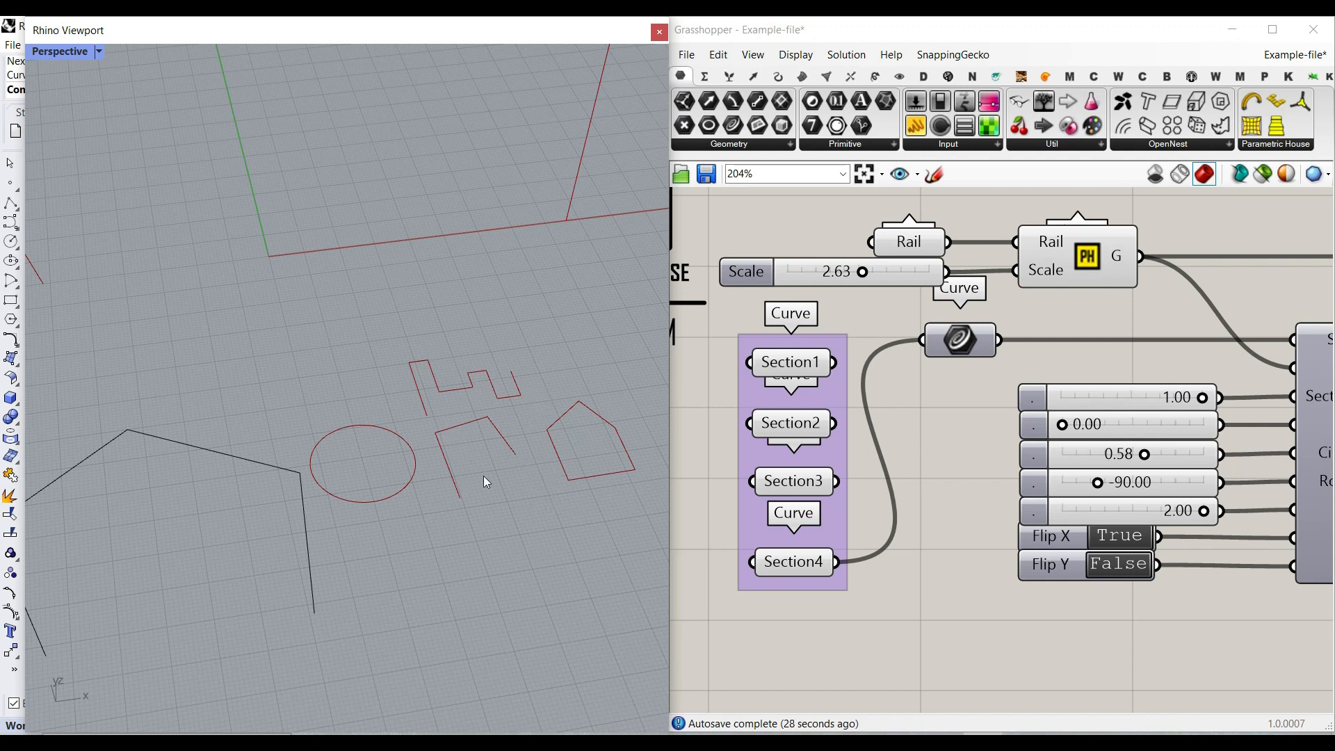
{"action": "mouse_move", "coordinate": [848, 436]}
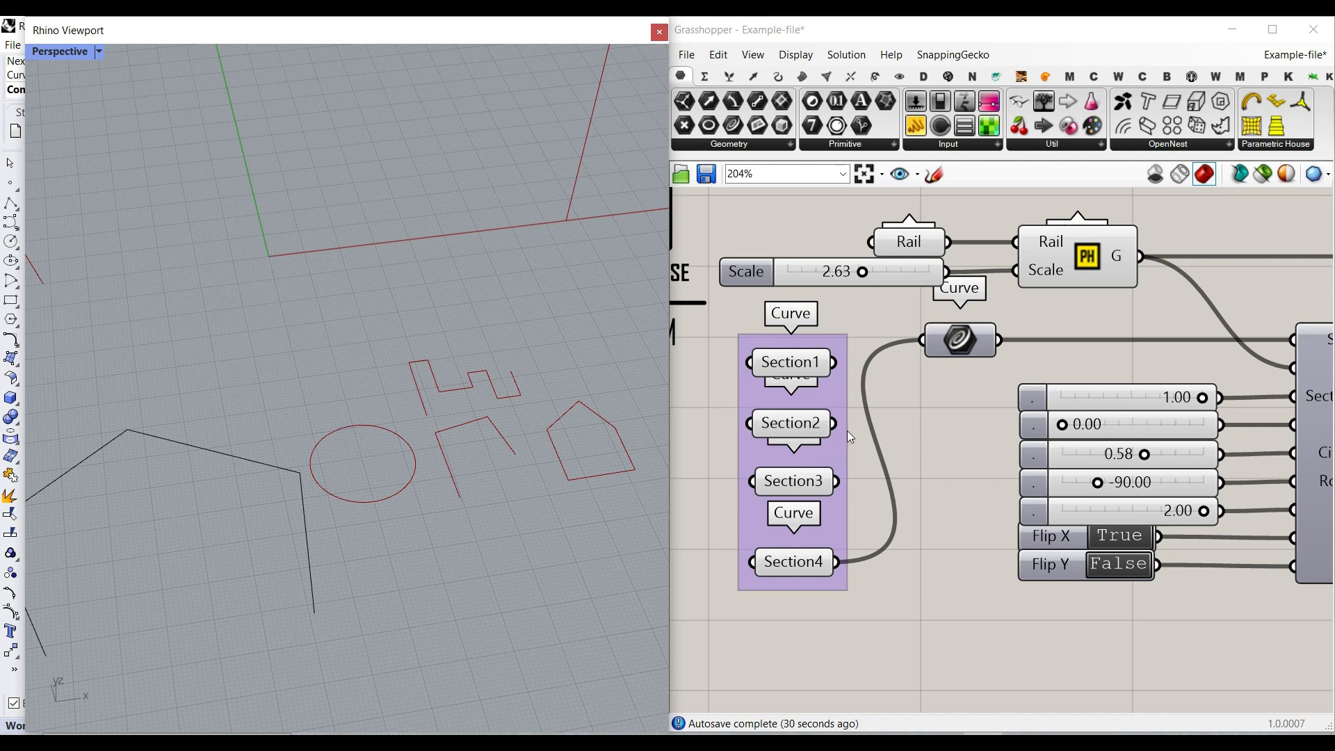
- Highlight one Section parameter's profile curve in the Rhino view
{"action": "left_click", "coordinate": [789, 364]}
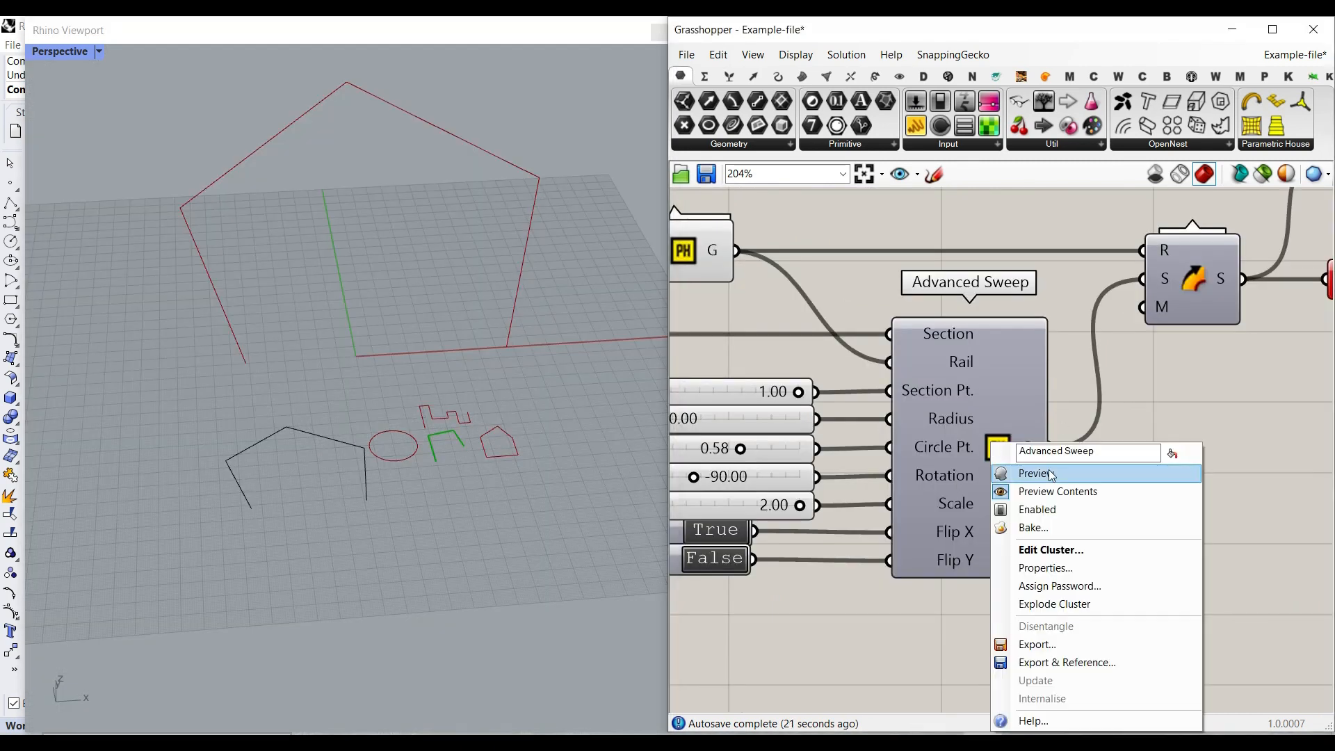
- Preview the Advanced Sweep output and move the Section Pt. slider to 0.00
{"action": "left_click", "coordinate": [1035, 473]}
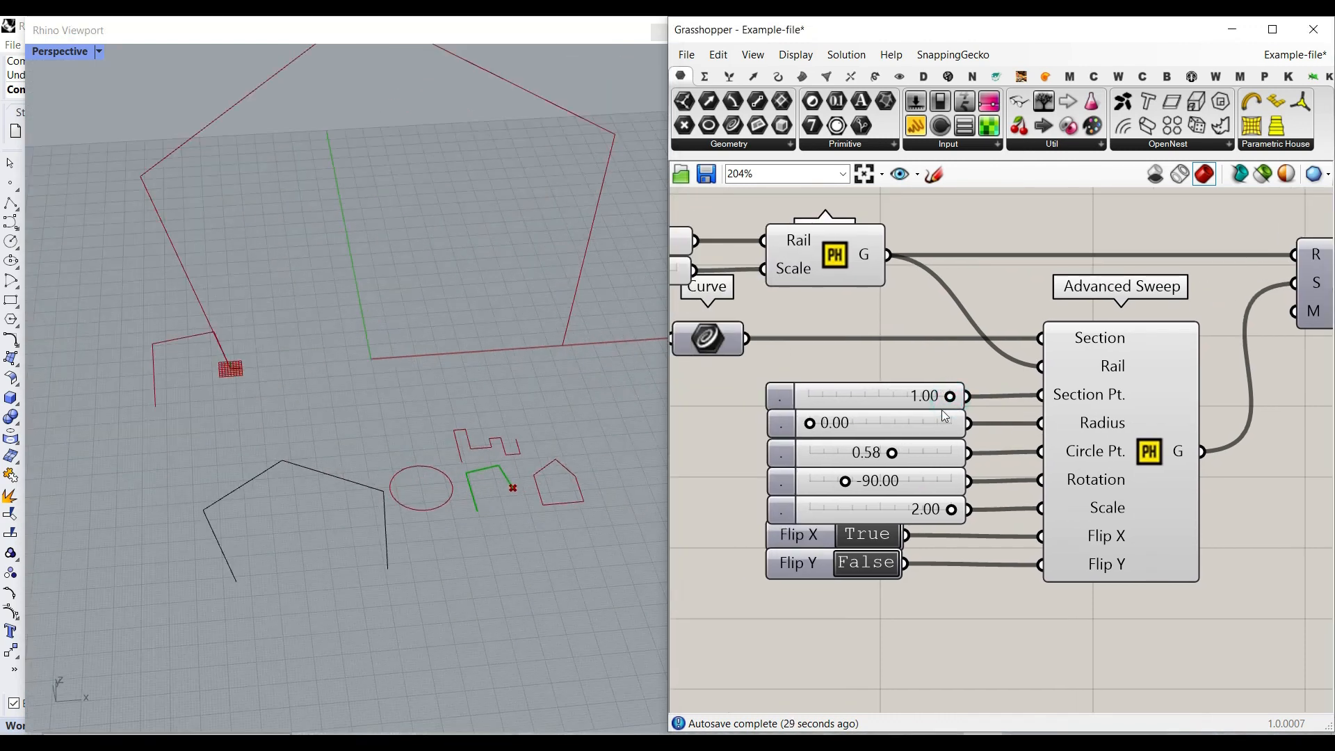
{"action": "left_click_drag", "start_coordinate": [947, 394], "coordinate": [827, 395]}
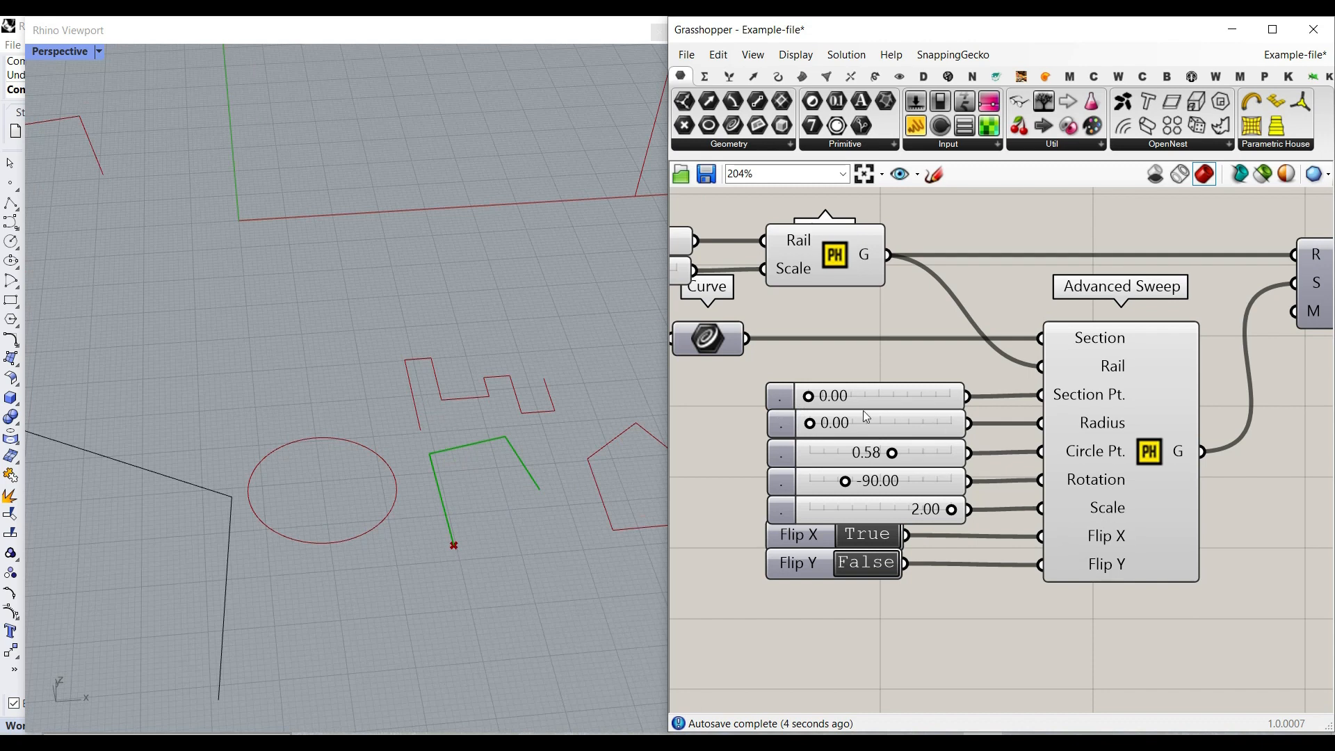
{"action": "left_click_drag", "start_coordinate": [809, 397], "coordinate": [885, 397]}
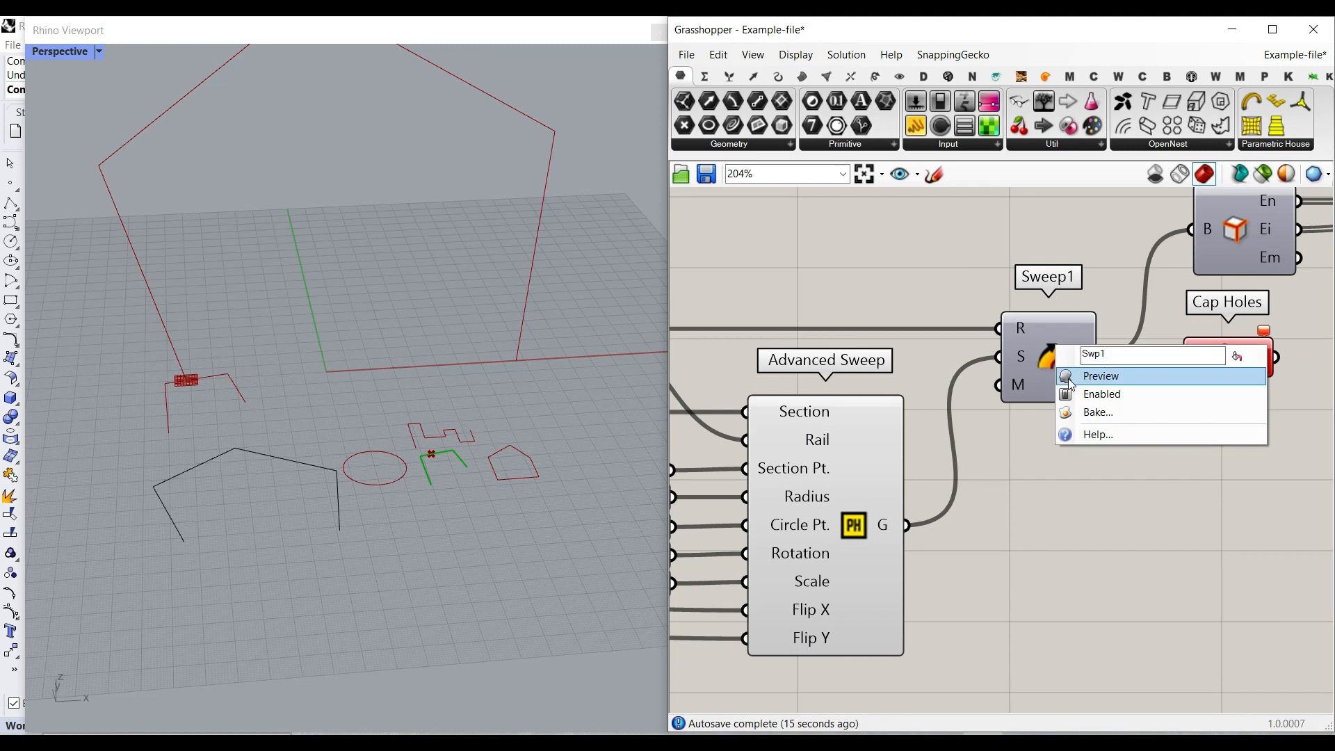
- Preview Sweep1's swept frame in Rhino and highlight the circular Section2 profile
{"action": "left_click", "coordinate": [1098, 375]}
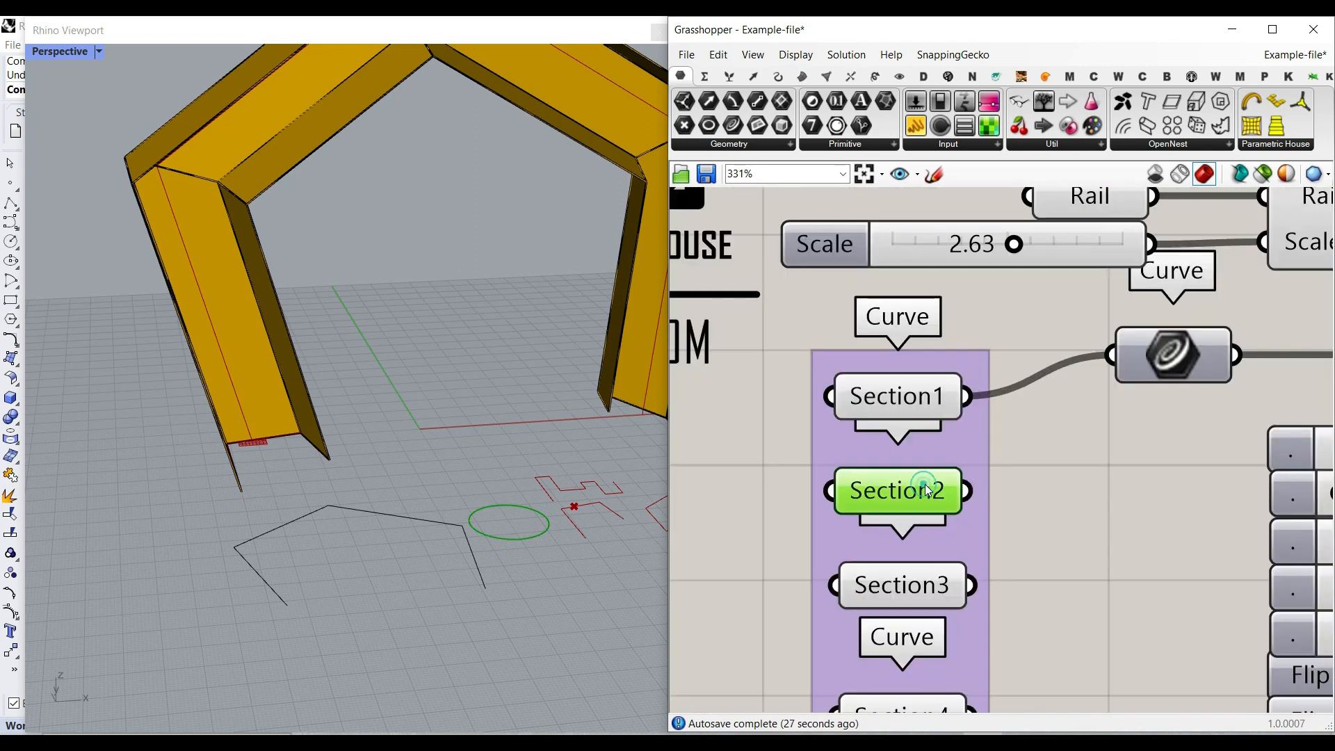
{"action": "left_click", "coordinate": [894, 491]}
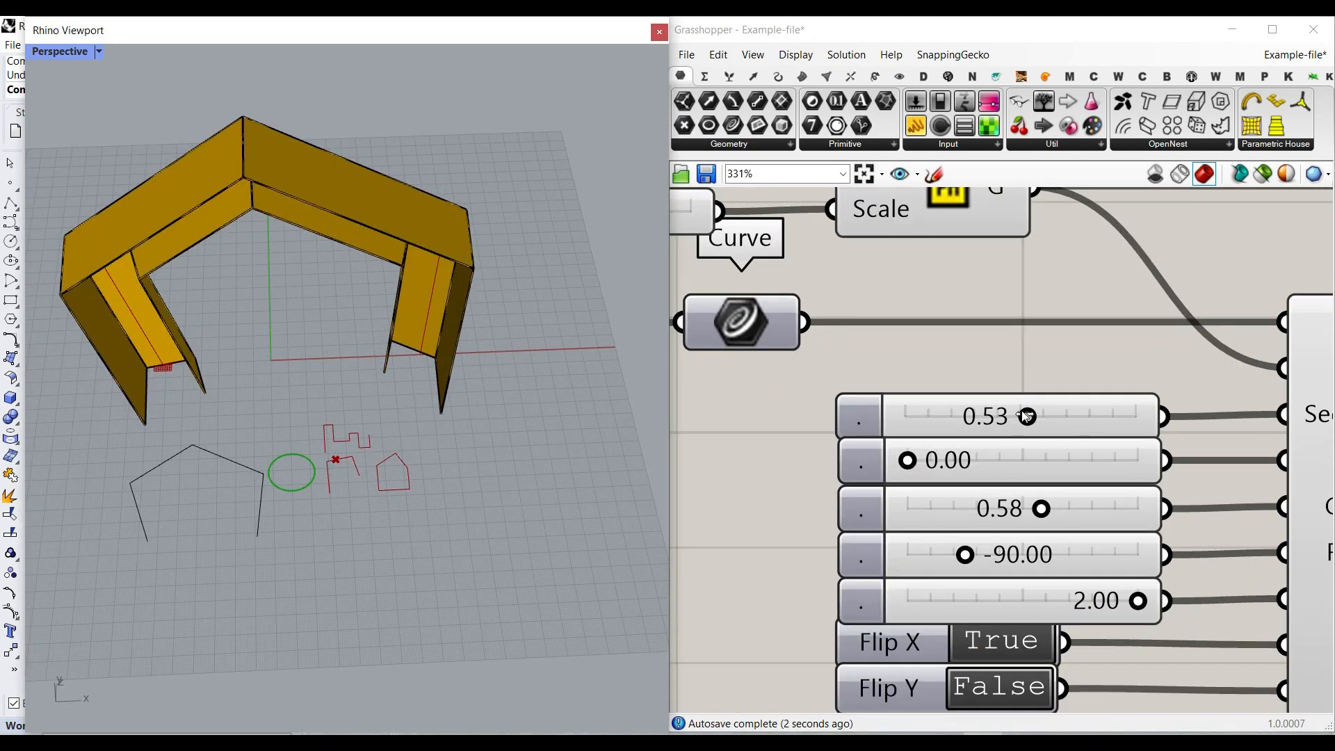
- Raise the Section Pt. slider from 0.53 to 0.66
{"action": "left_click_drag", "start_coordinate": [1026, 415], "coordinate": [951, 415]}
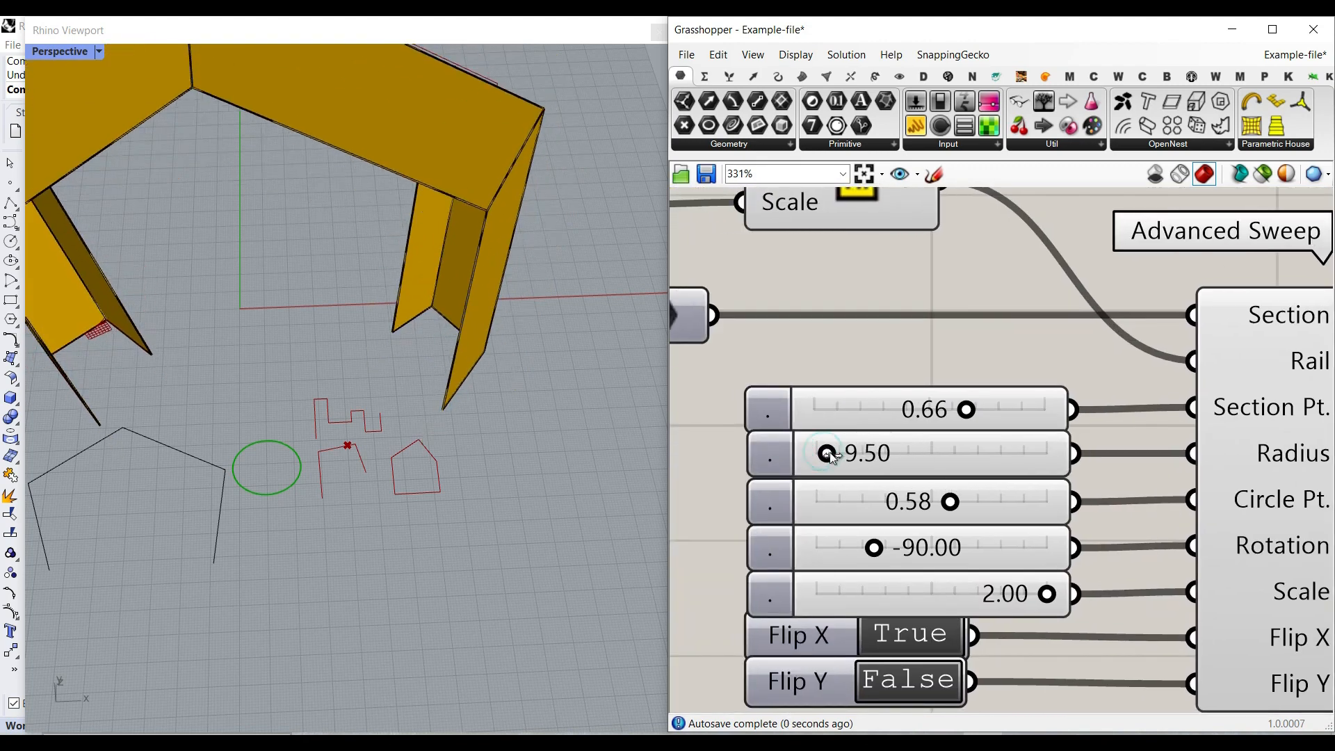
- Set the sweep Radius to 0.00, then raise it to 24.08 for a larger guide circle
{"action": "left_click_drag", "start_coordinate": [830, 451], "coordinate": [816, 452]}
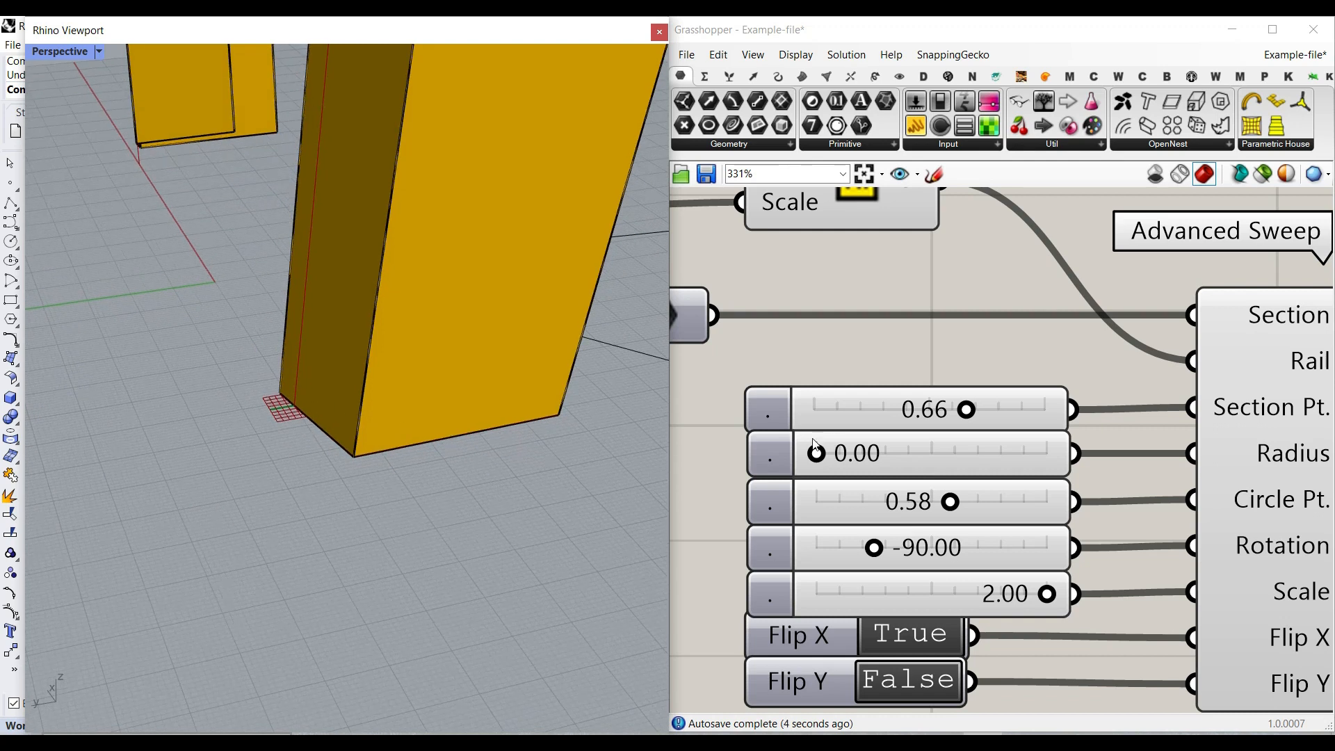
{"action": "mouse_move", "coordinate": [180, 408]}
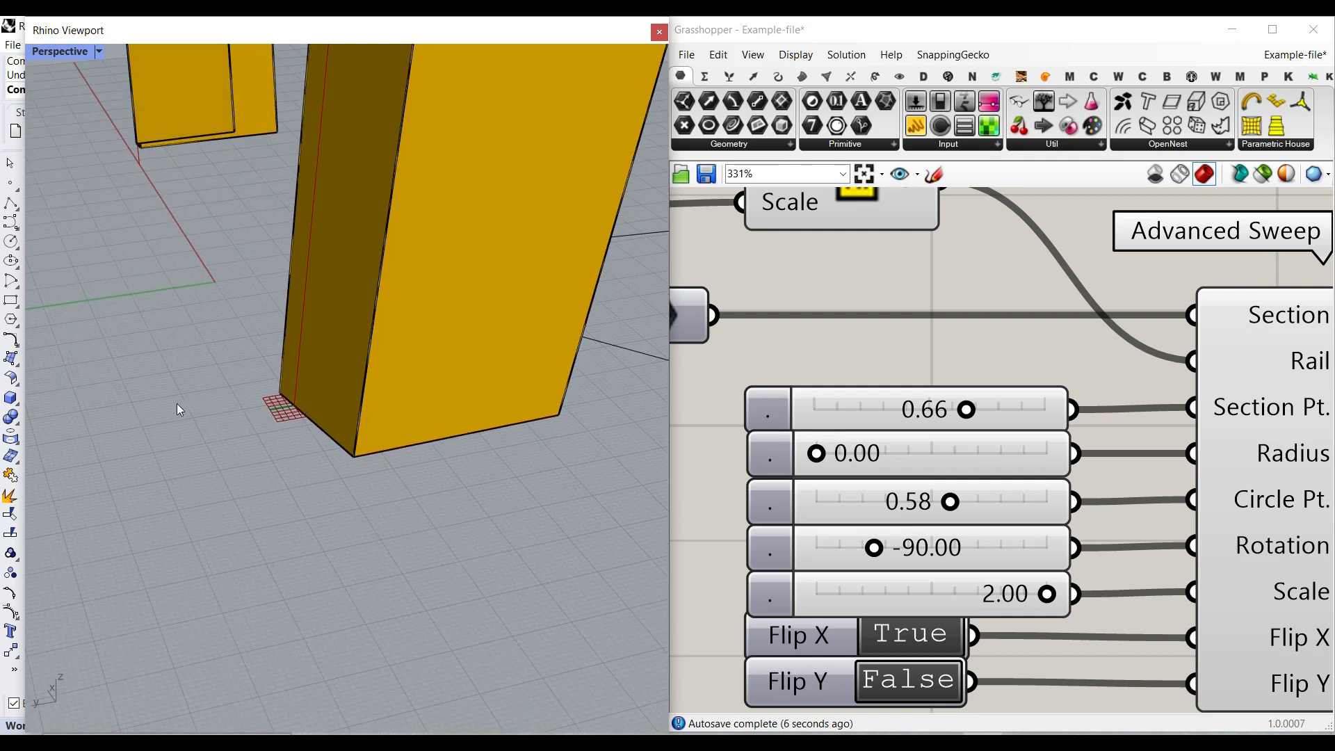
{"action": "left_click_drag", "start_coordinate": [814, 452], "coordinate": [830, 452]}
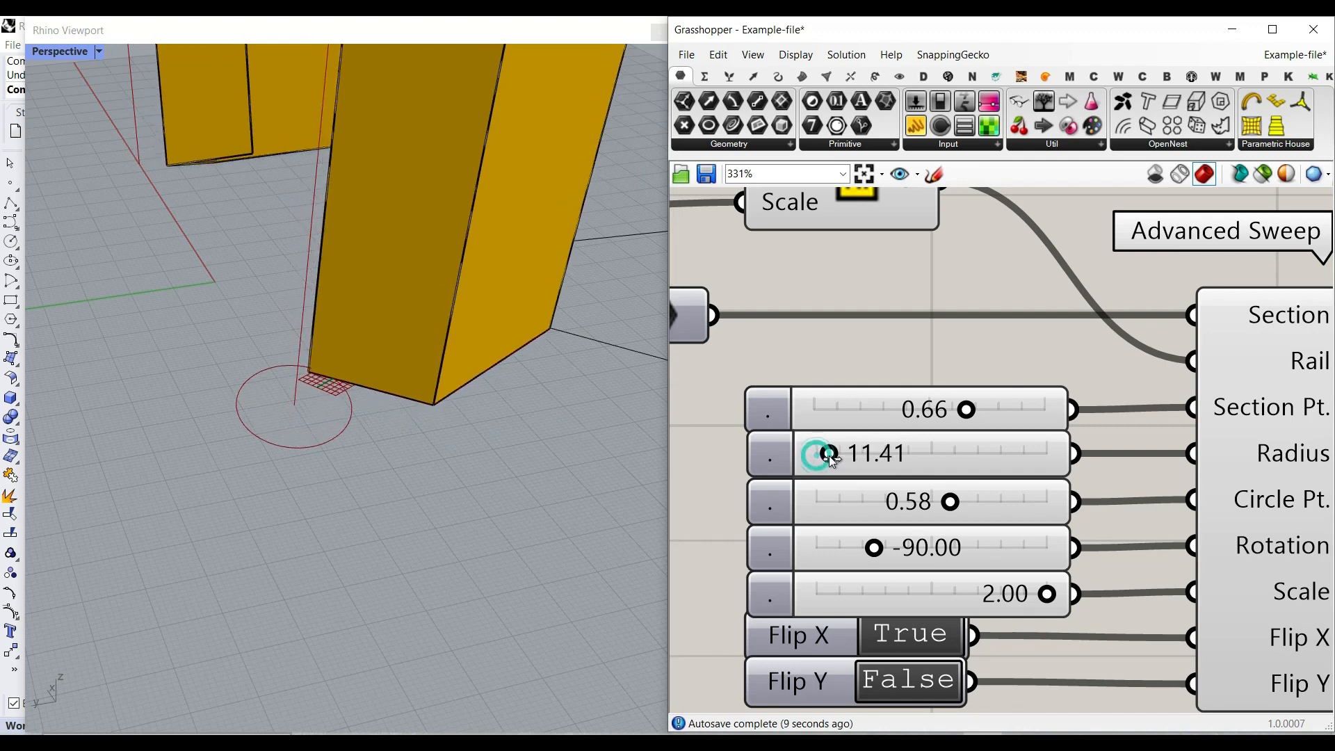
{"action": "left_click_drag", "start_coordinate": [830, 453], "coordinate": [843, 454]}
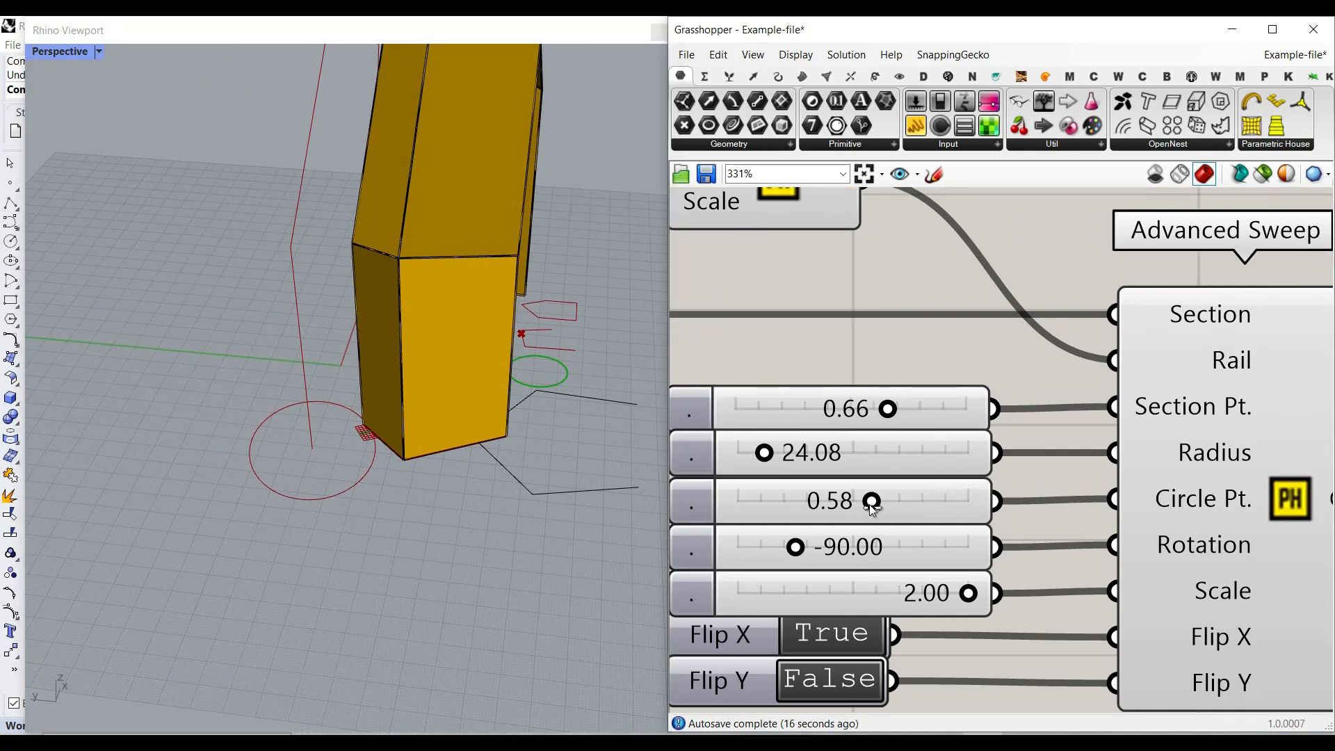
- Try Circle Pt. values around 0.45 and 0.28, settling on 0.25
{"action": "left_click_drag", "start_coordinate": [871, 501], "coordinate": [838, 501]}
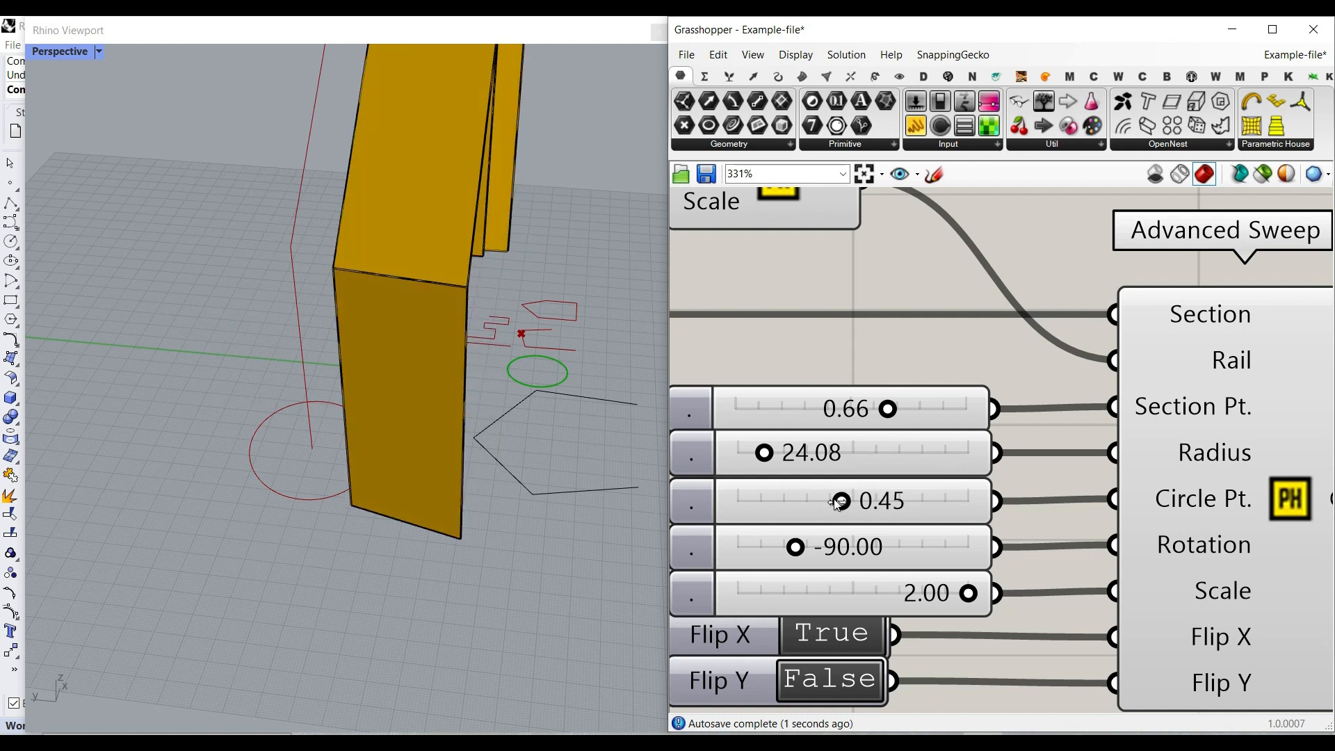
{"action": "left_click_drag", "start_coordinate": [842, 500], "coordinate": [835, 501]}
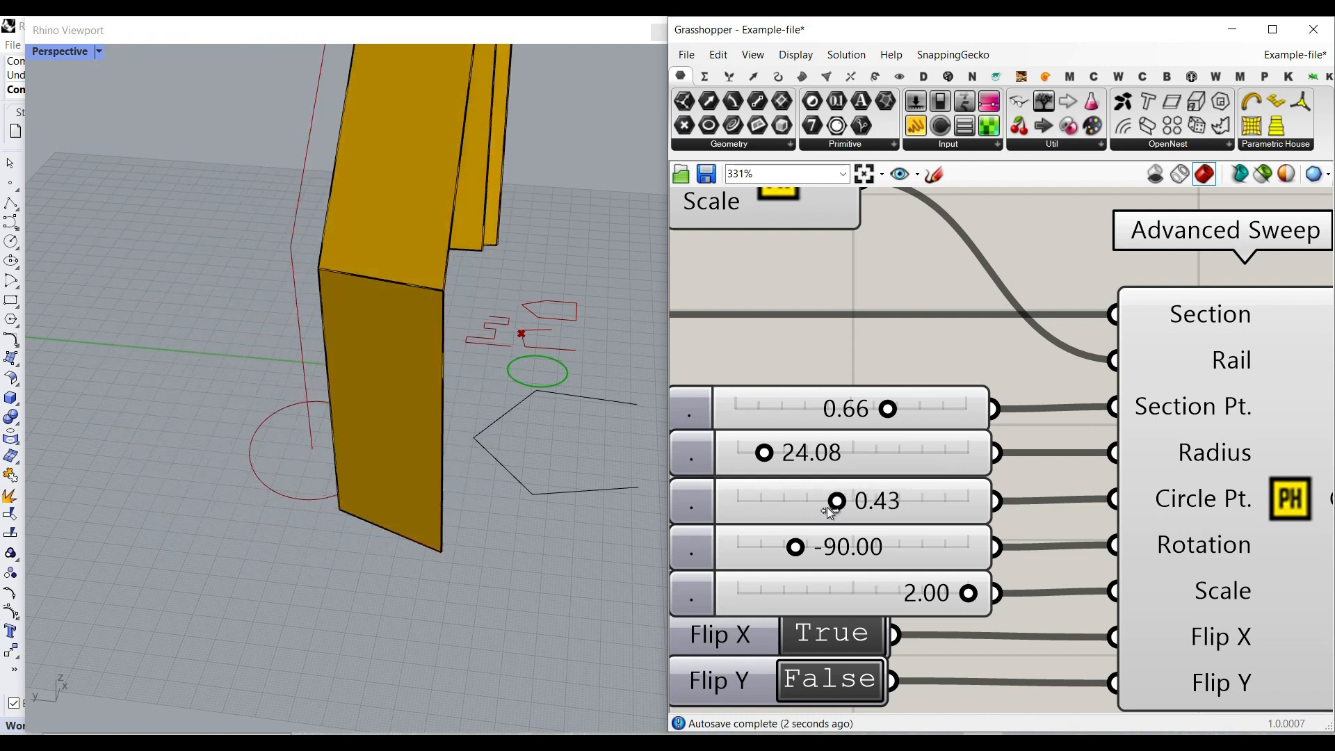
{"action": "left_click_drag", "start_coordinate": [838, 500], "coordinate": [791, 500]}
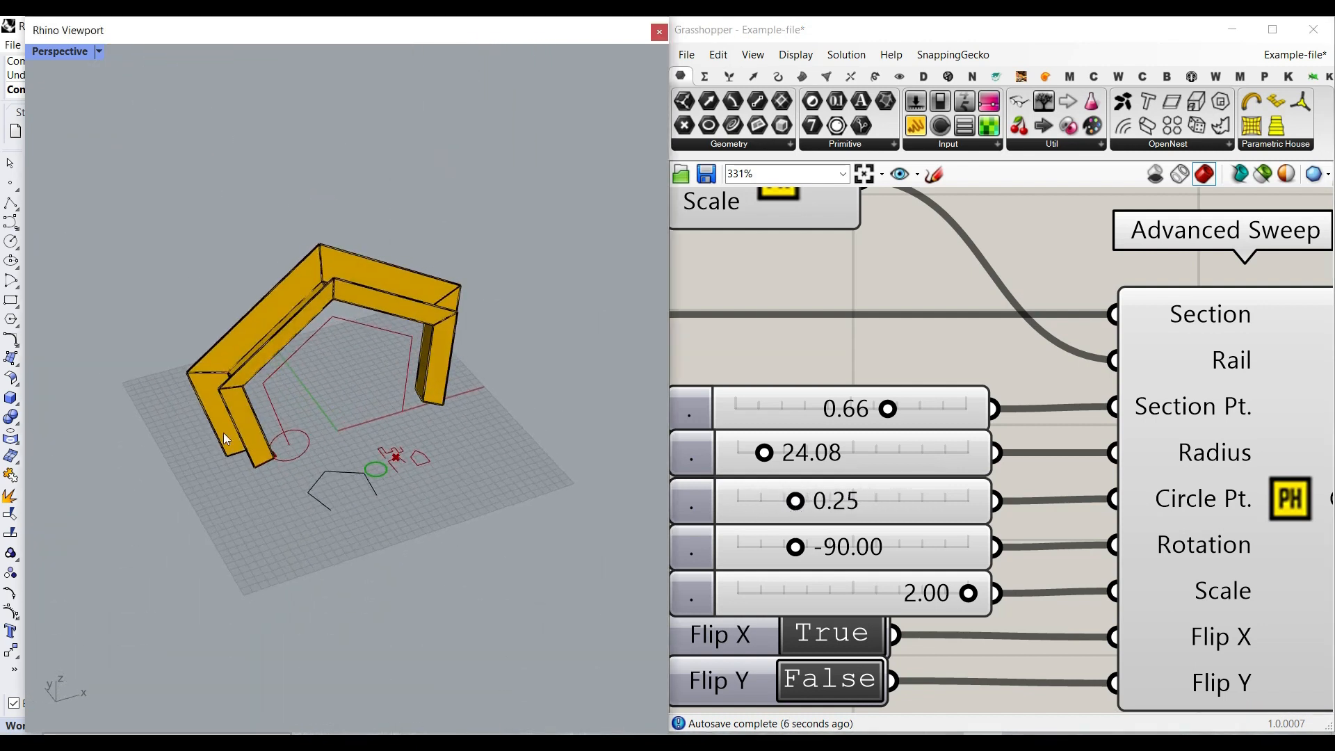
{"action": "left_click_drag", "start_coordinate": [796, 500], "coordinate": [802, 500]}
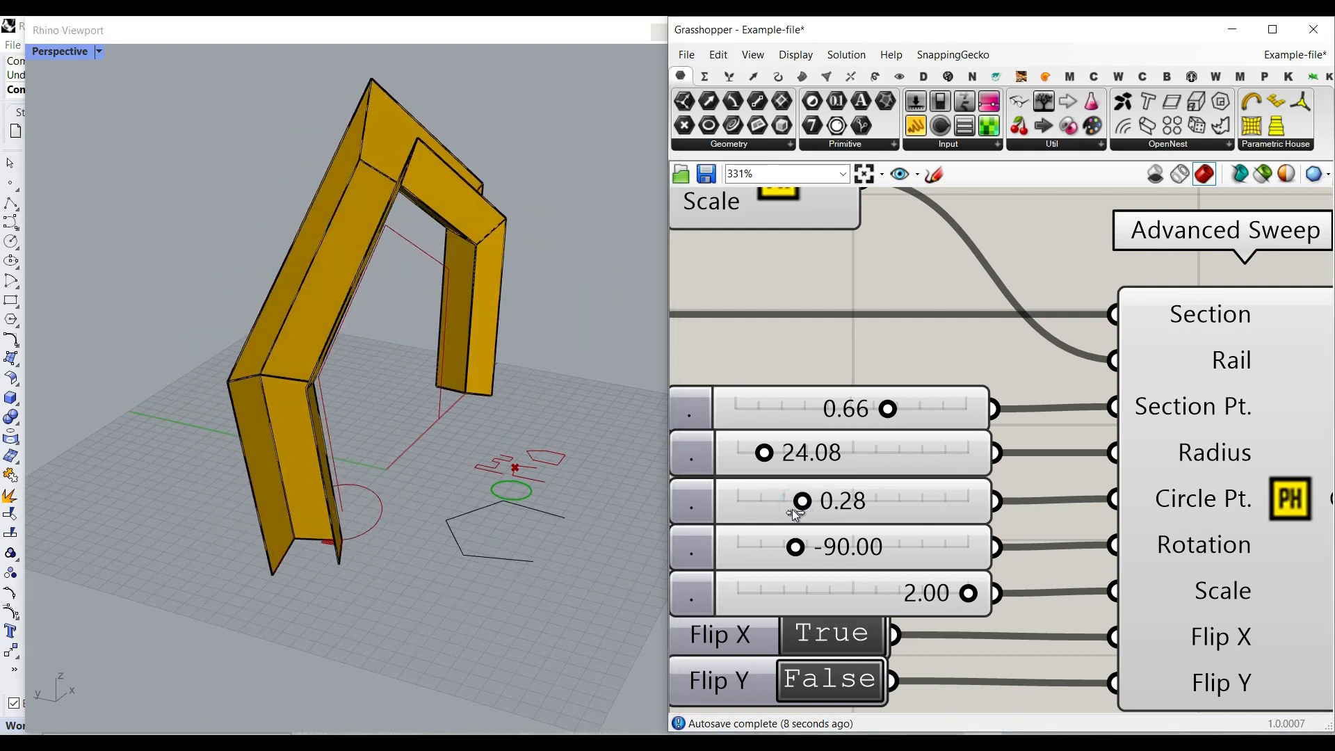
{"action": "left_click_drag", "start_coordinate": [802, 500], "coordinate": [791, 500]}
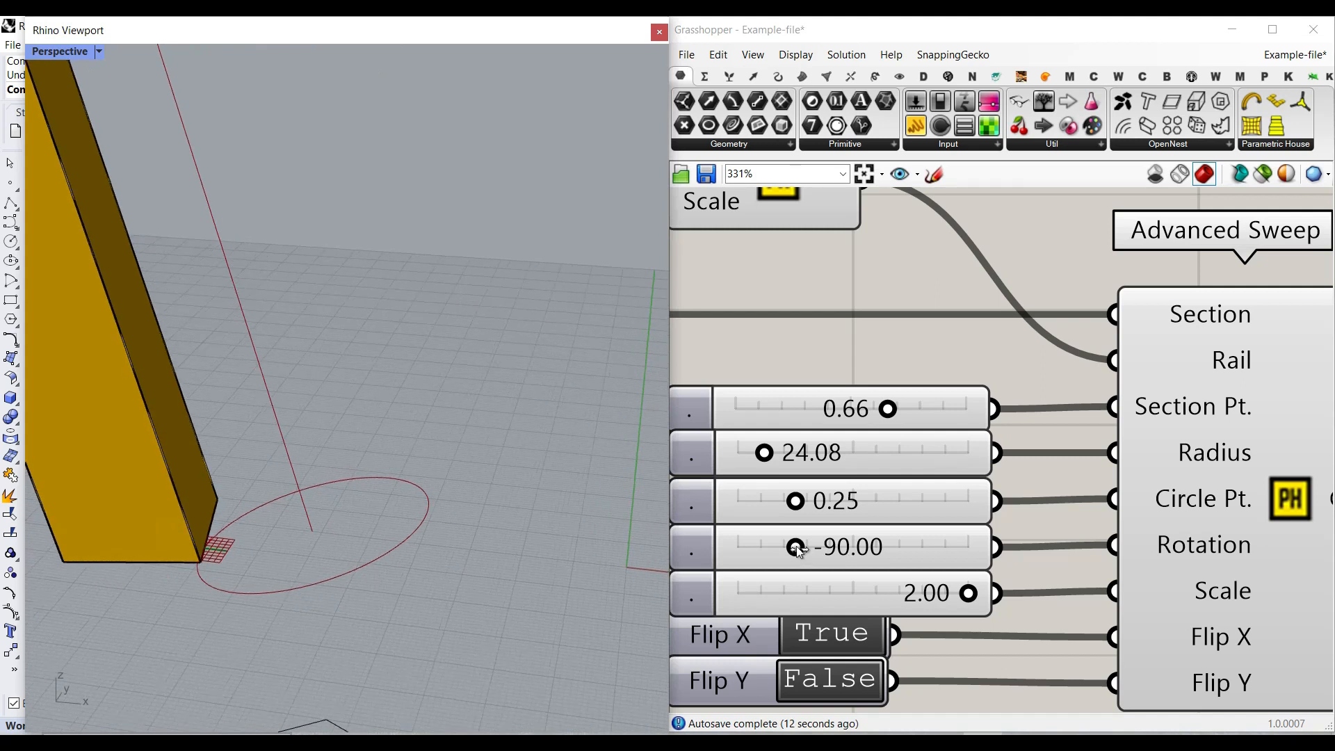
- Swing the profile Rotation through about 130 degrees and settle on -30.26
{"action": "left_click_drag", "start_coordinate": [795, 546], "coordinate": [846, 547]}
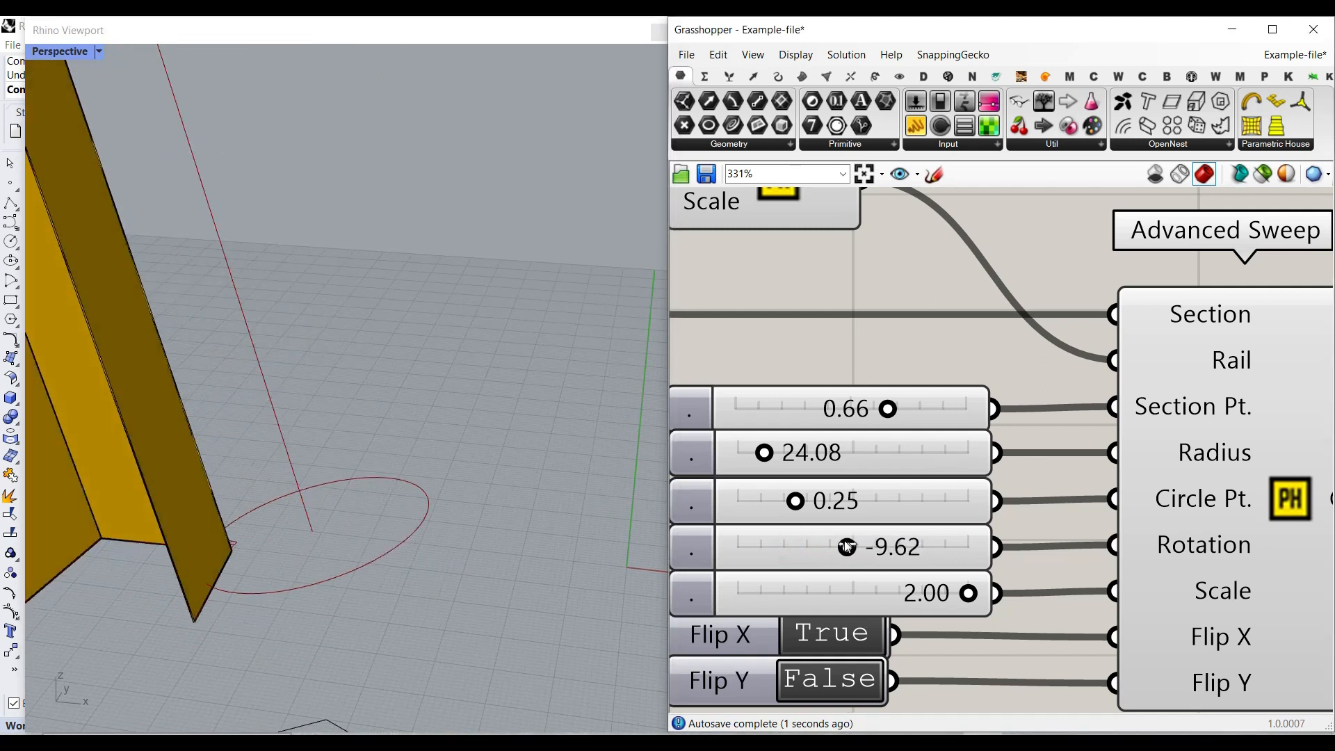
{"action": "left_click_drag", "start_coordinate": [845, 546], "coordinate": [833, 546]}
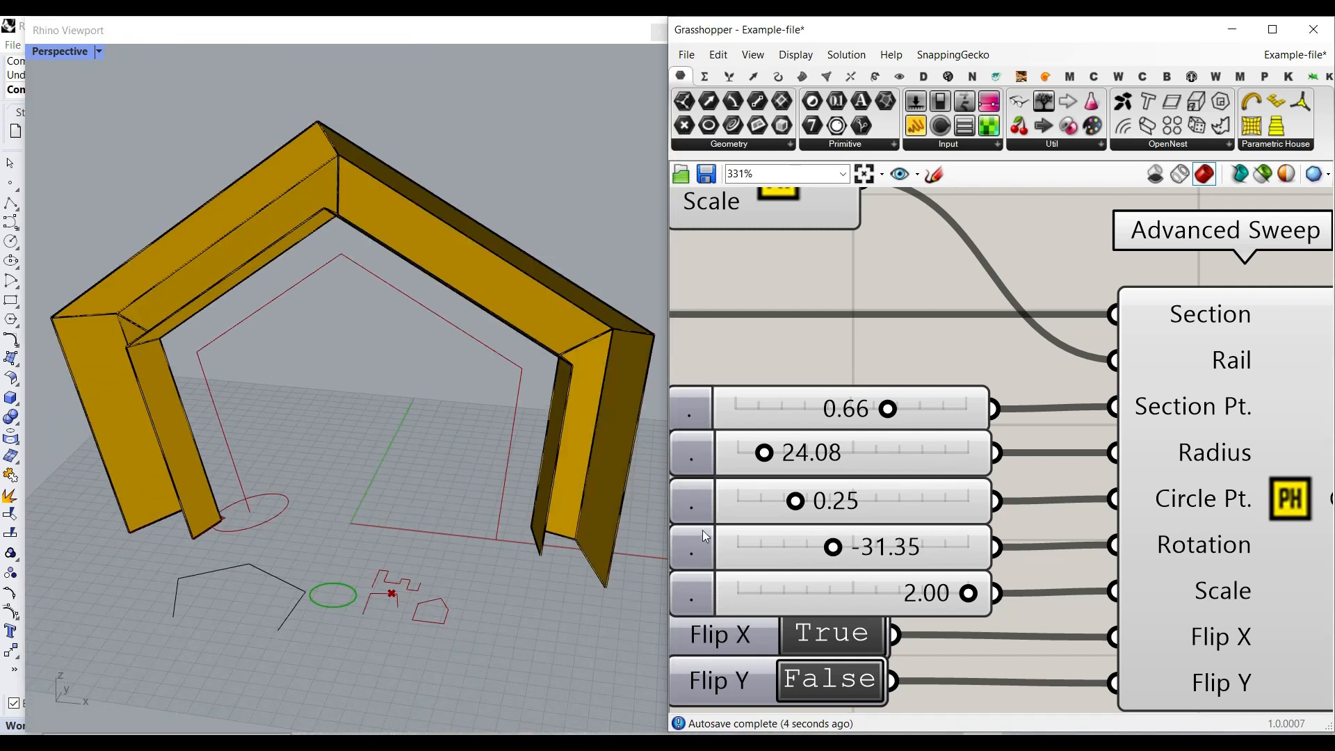
{"action": "left_click_drag", "start_coordinate": [833, 546], "coordinate": [936, 546]}
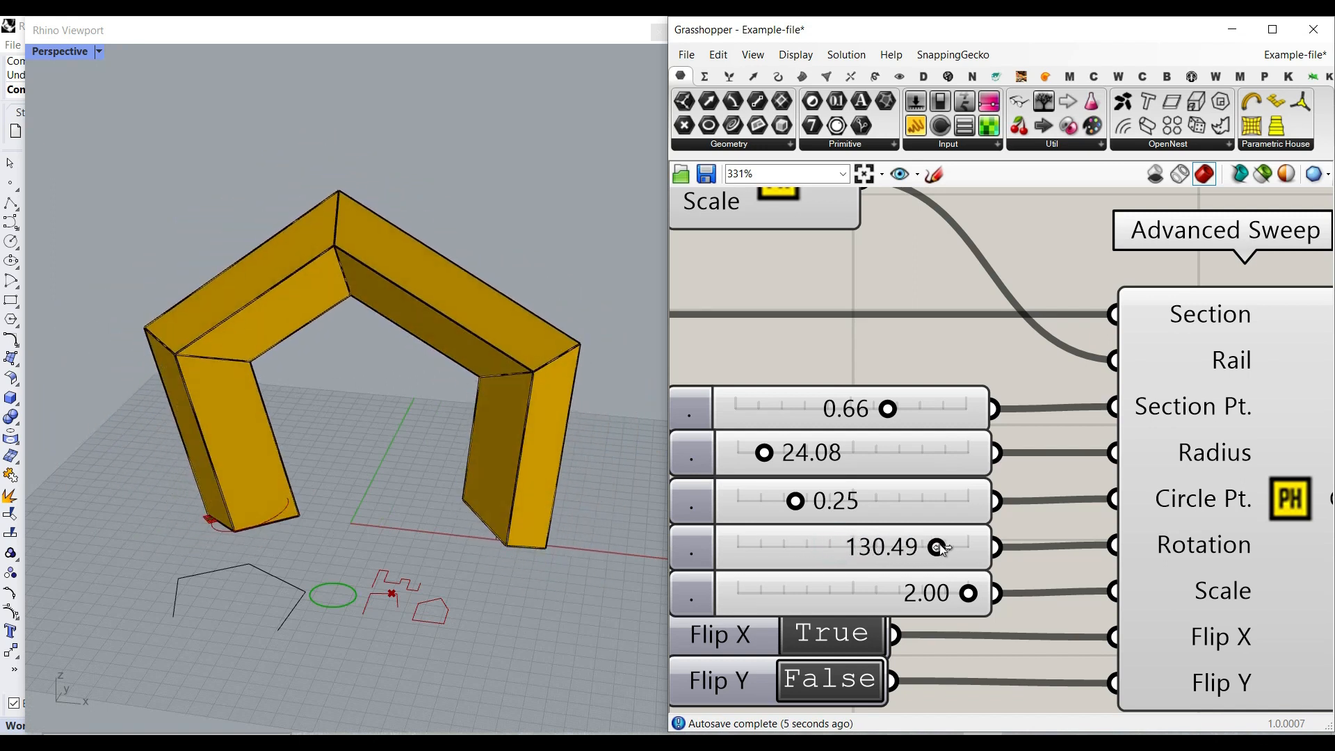
{"action": "left_click_drag", "start_coordinate": [936, 546], "coordinate": [833, 547]}
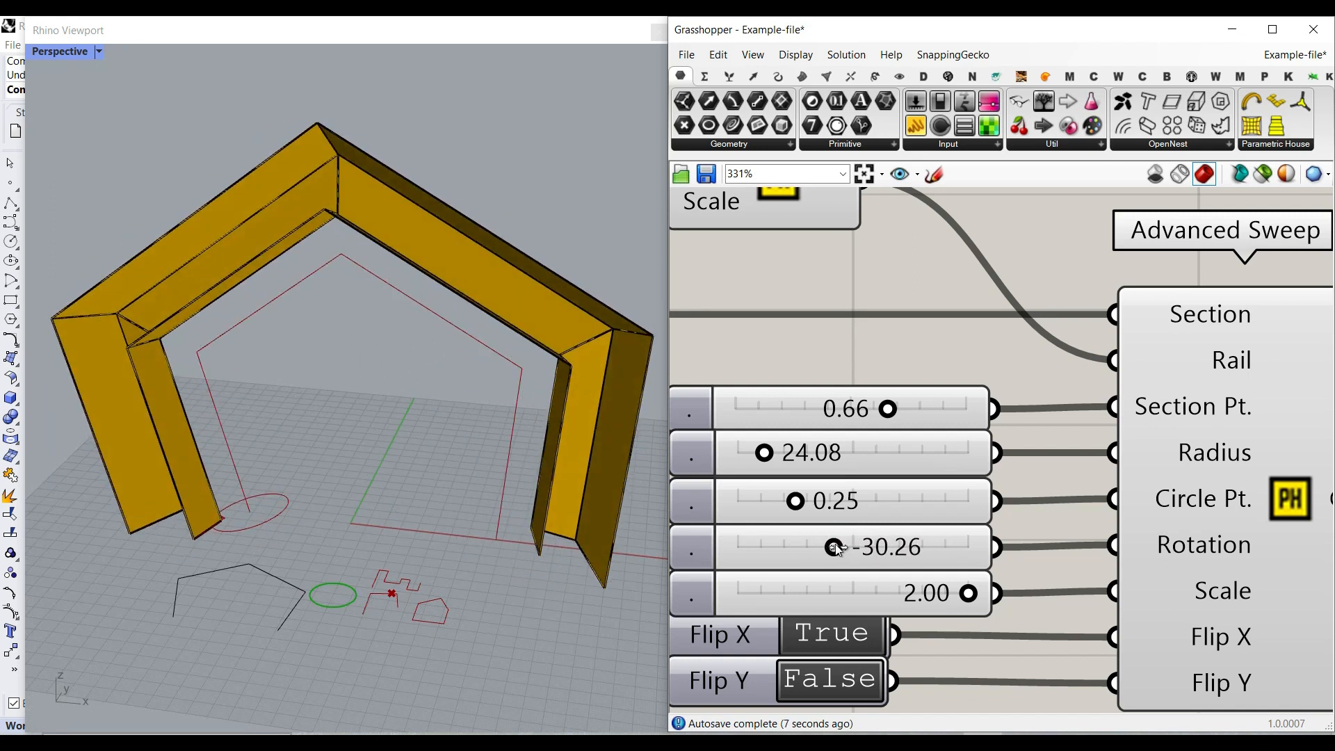
- Adjust the profile Scale through 1.20 and 1.57 up to 1.72
{"action": "left_click_drag", "start_coordinate": [967, 592], "coordinate": [919, 592]}
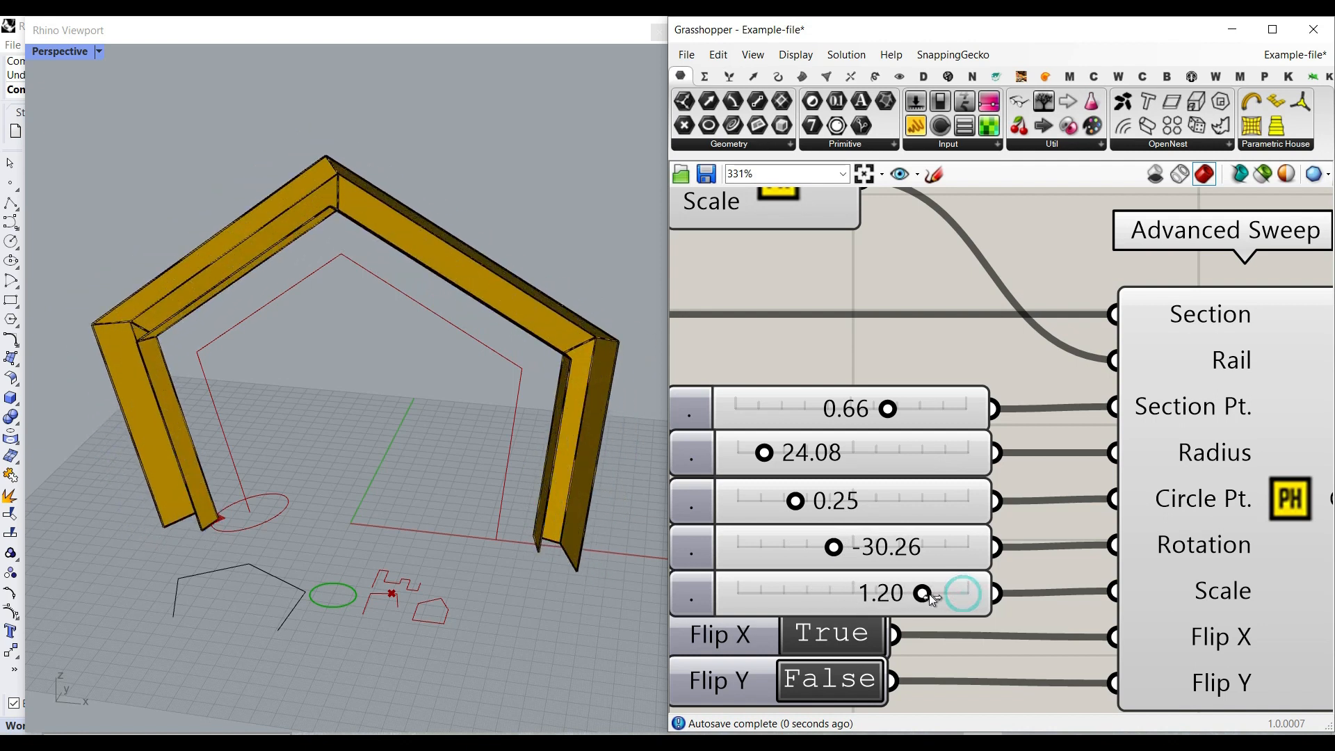
{"action": "left_click_drag", "start_coordinate": [923, 593], "coordinate": [945, 593]}
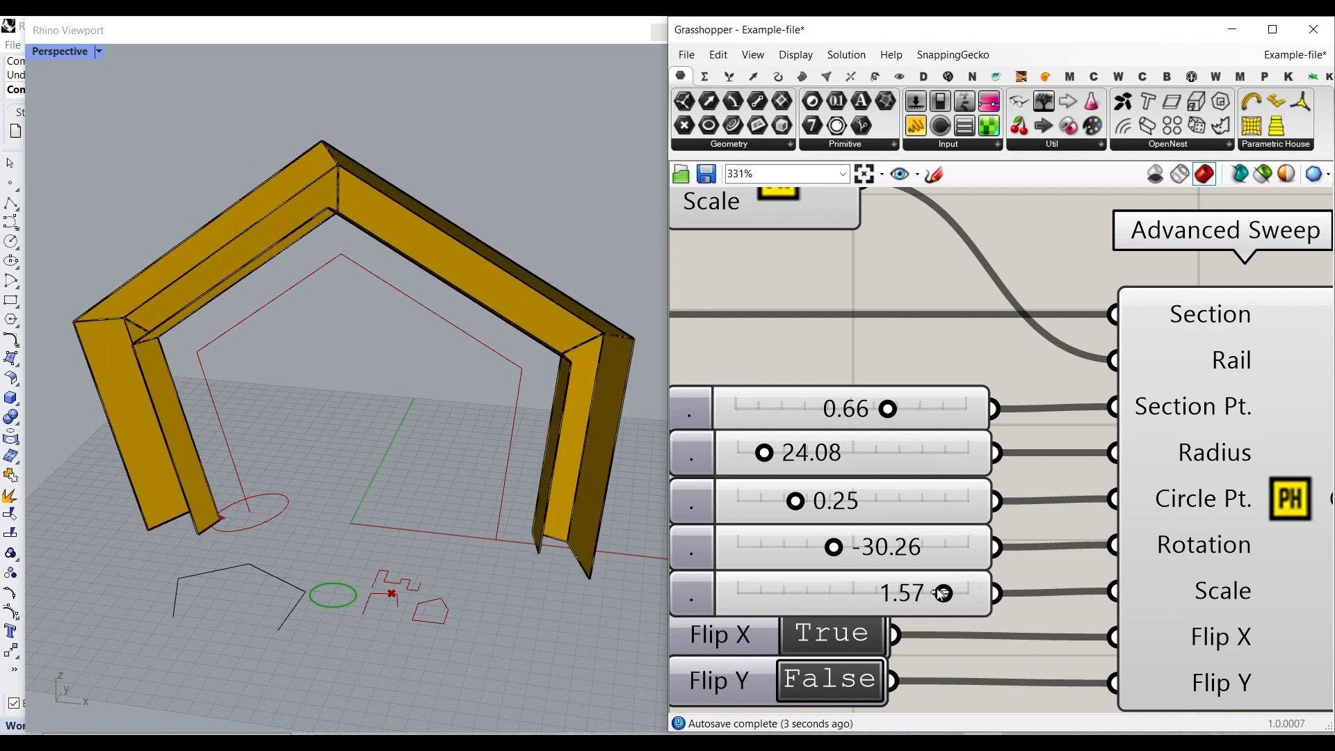
{"action": "left_click_drag", "start_coordinate": [941, 594], "coordinate": [954, 594]}
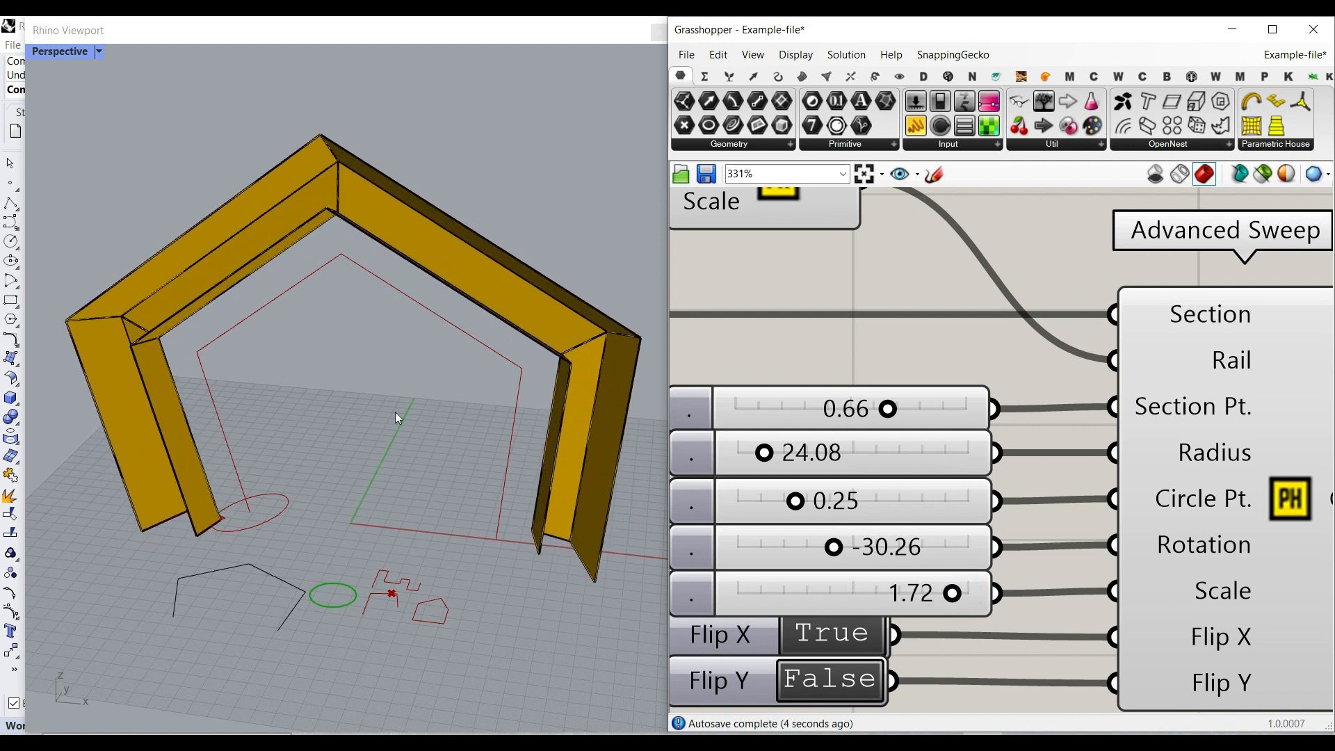
- Try the Flip X and Flip Y toggles on the profile, leaving both False
{"action": "left_click", "coordinate": [830, 634]}
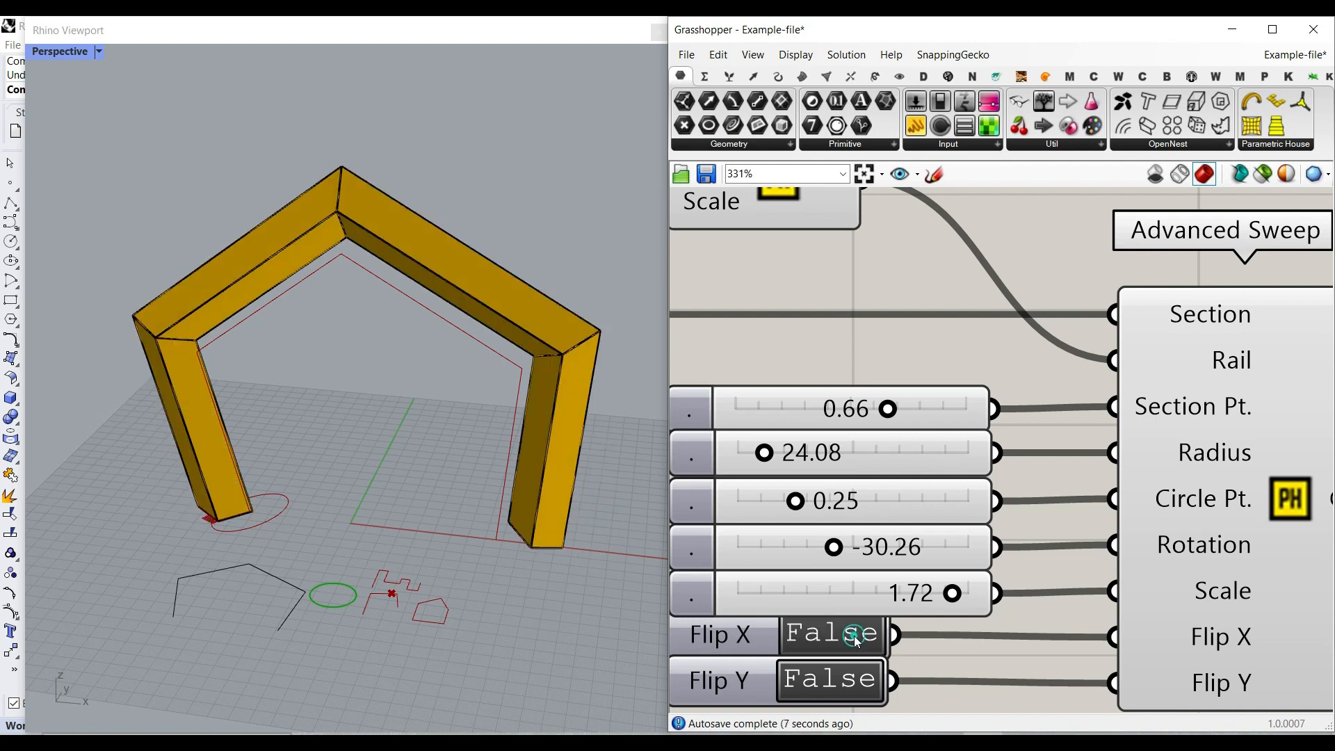
{"action": "mouse_move", "coordinate": [801, 638]}
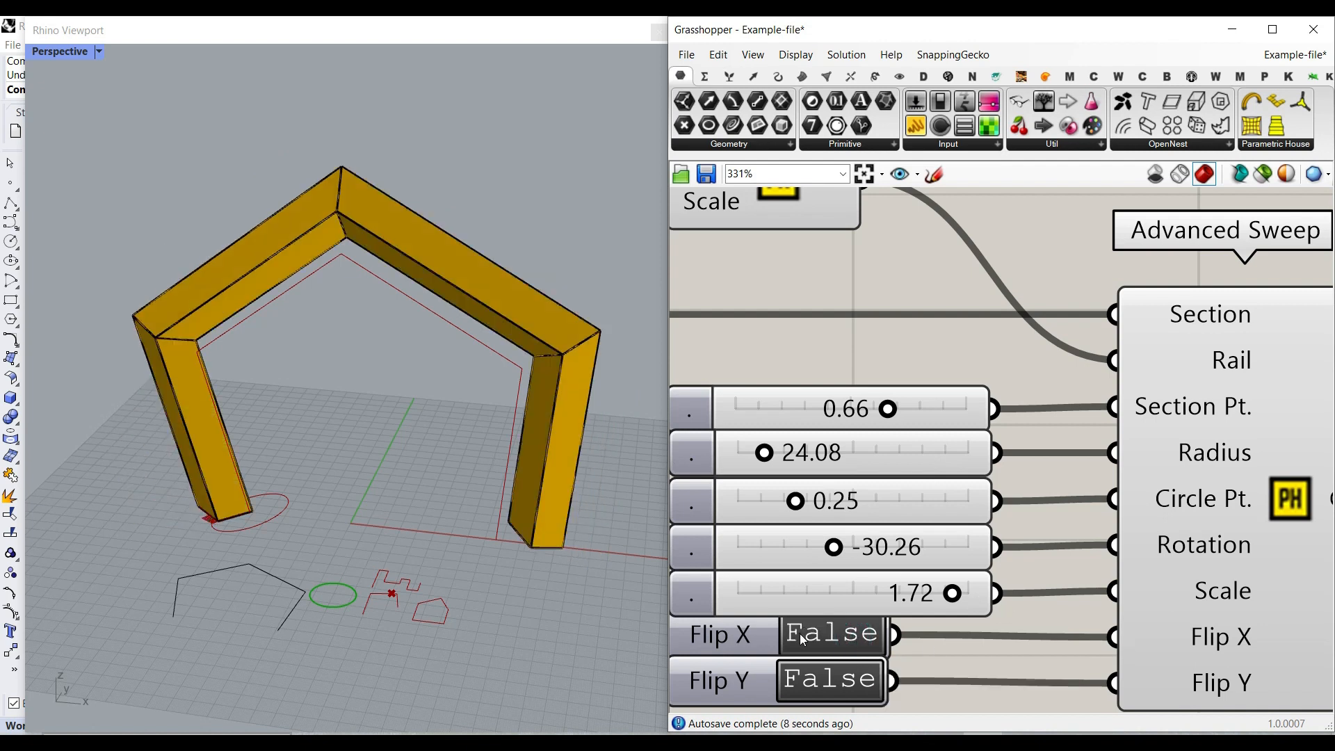
{"action": "left_click", "coordinate": [831, 634]}
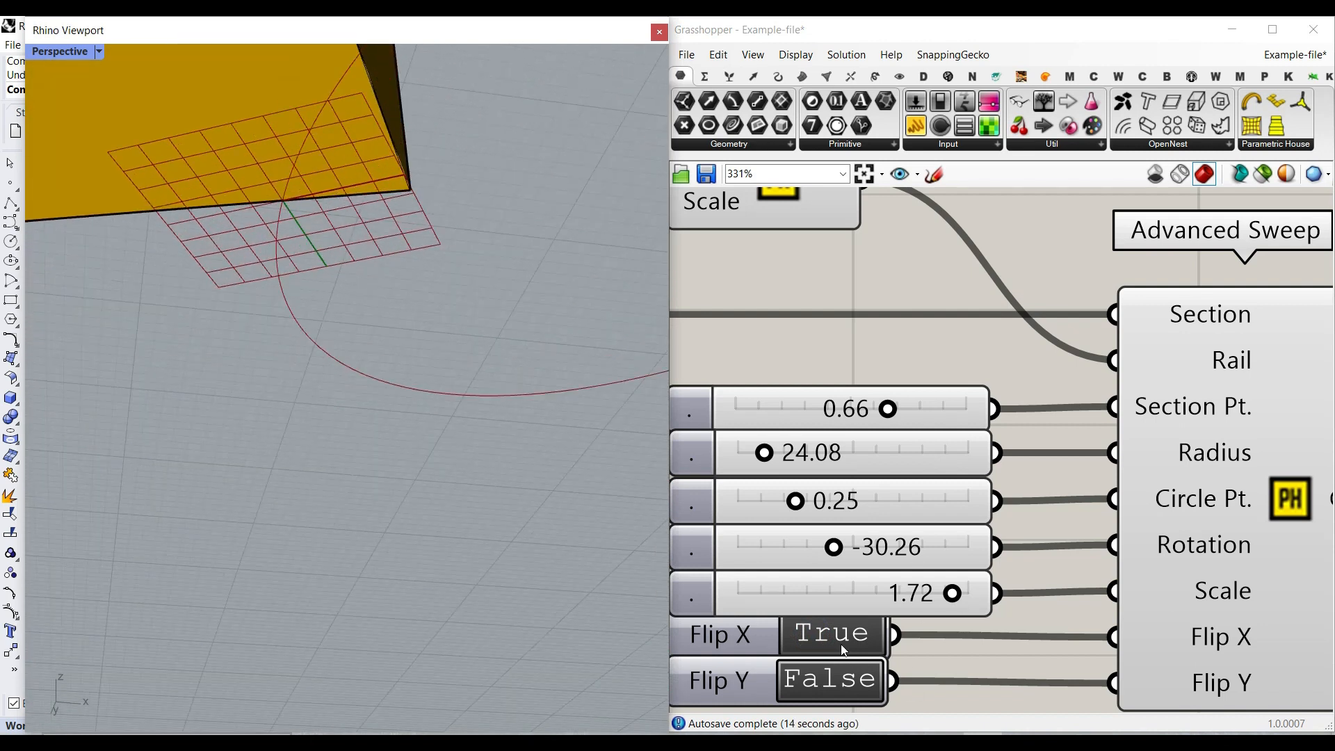
{"action": "left_click", "coordinate": [828, 680]}
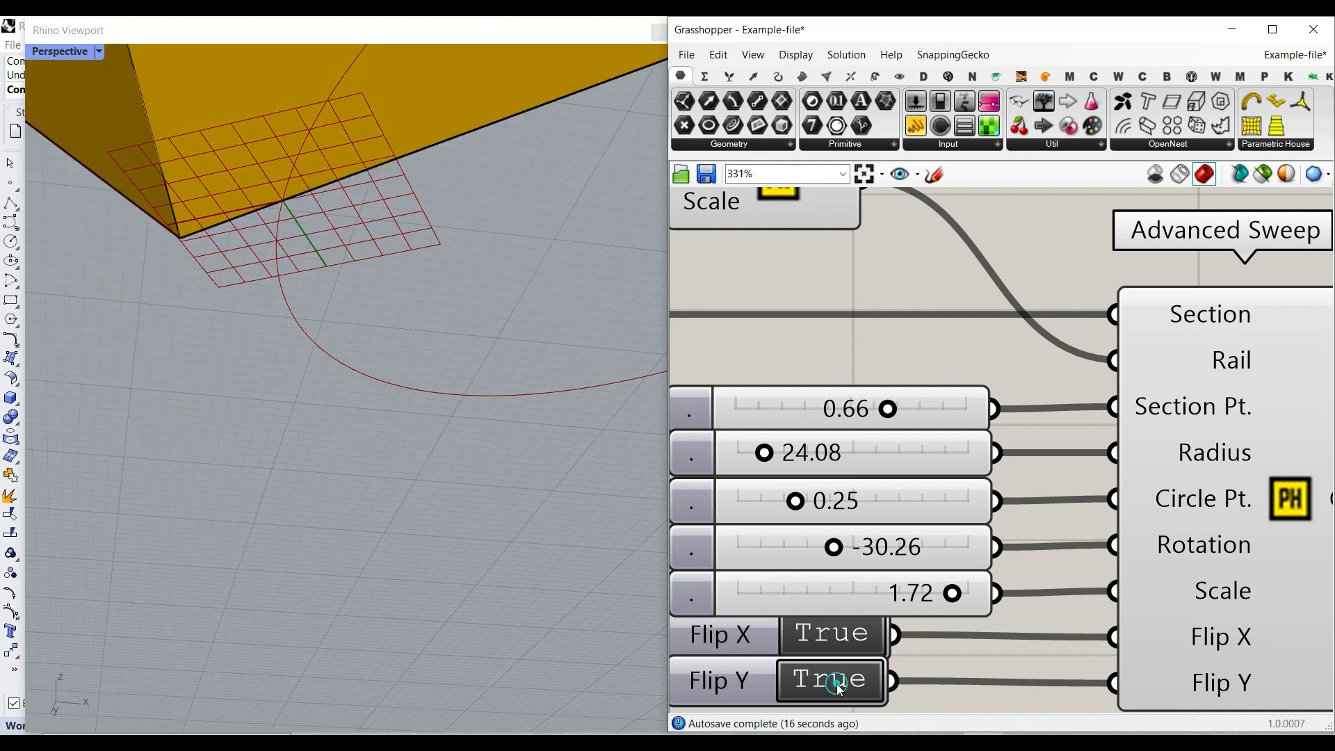
{"action": "left_click", "coordinate": [829, 680]}
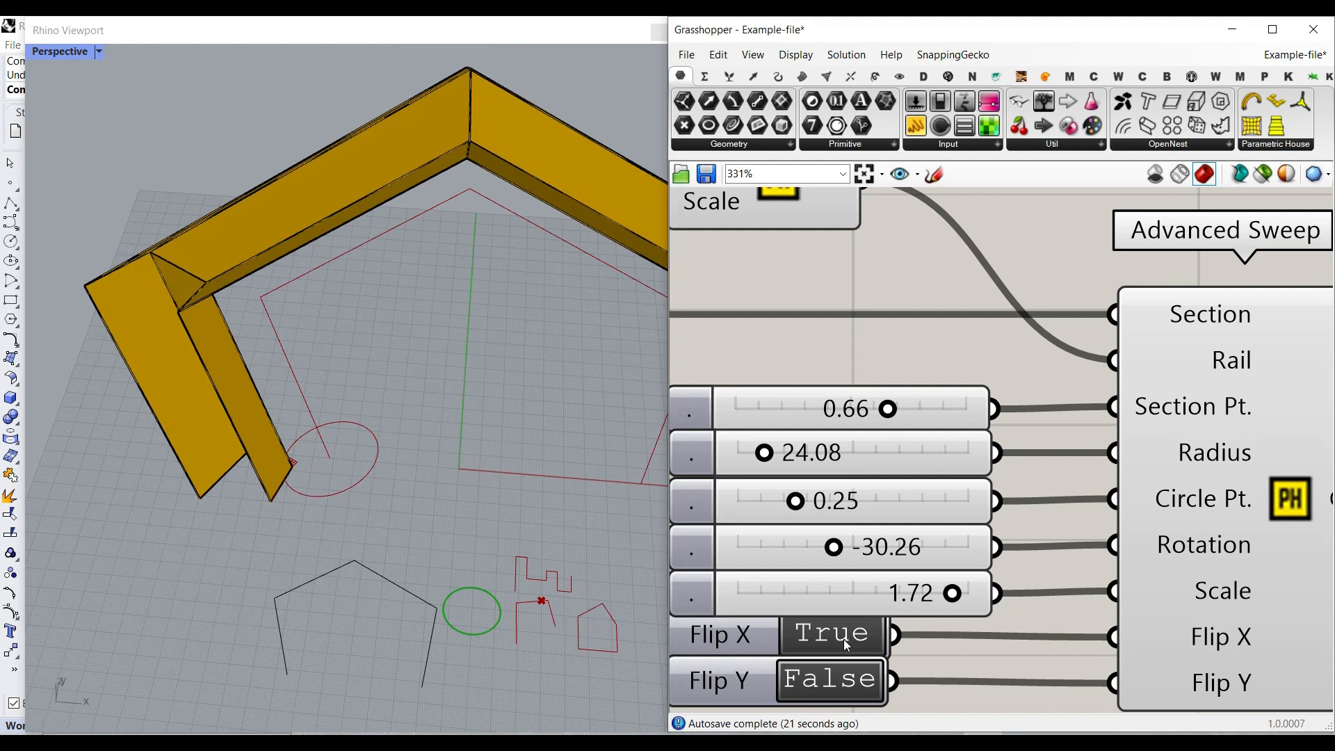
{"action": "left_click", "coordinate": [832, 634]}
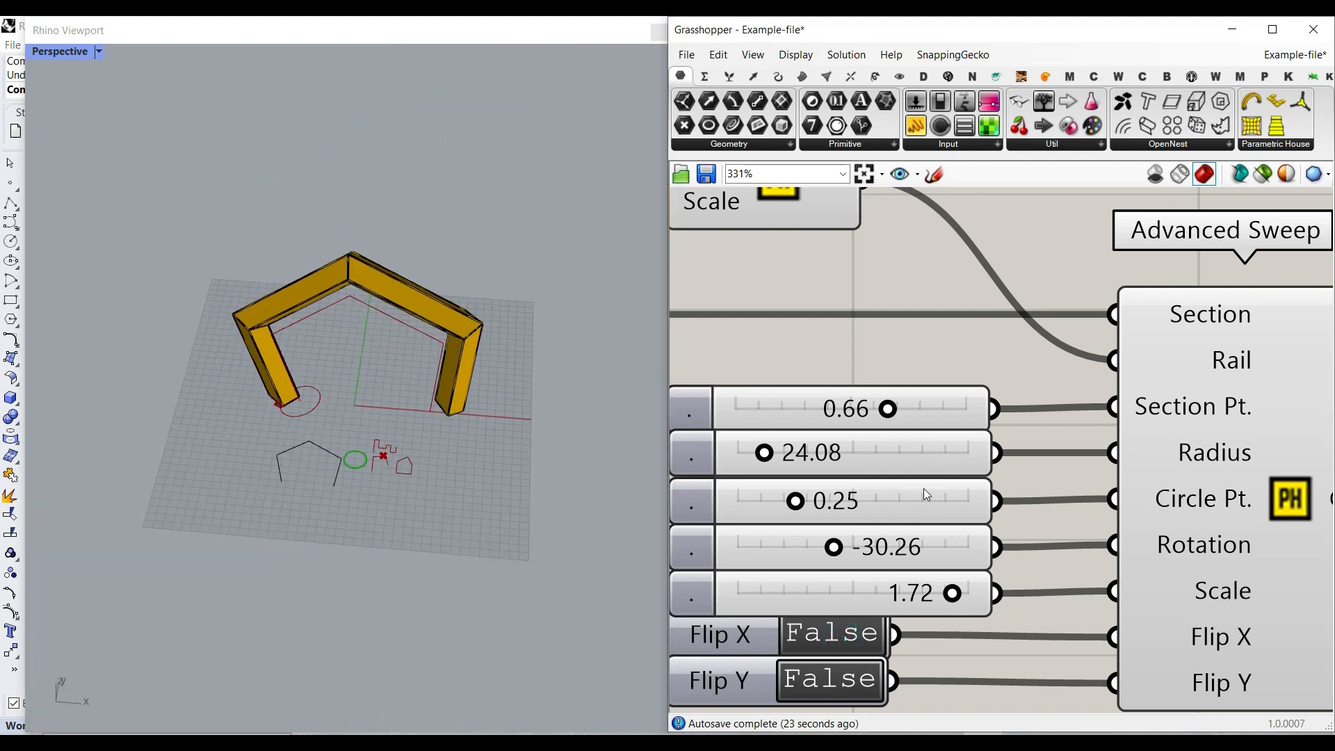
{"action": "mouse_move", "coordinate": [400, 439]}
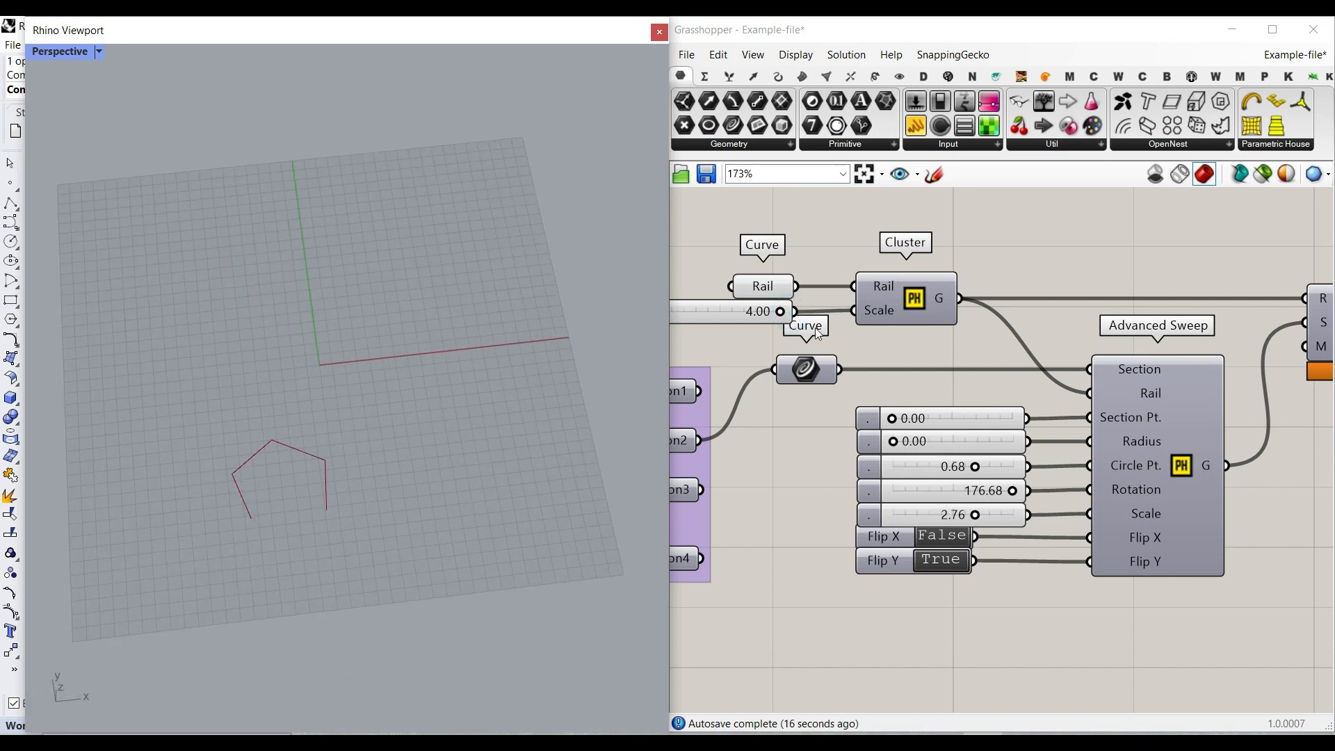
- Edit the rail Cluster to expose its inner Curve Middle, Project, Orient and XZ Plane components
{"action": "right_click", "coordinate": [905, 298]}
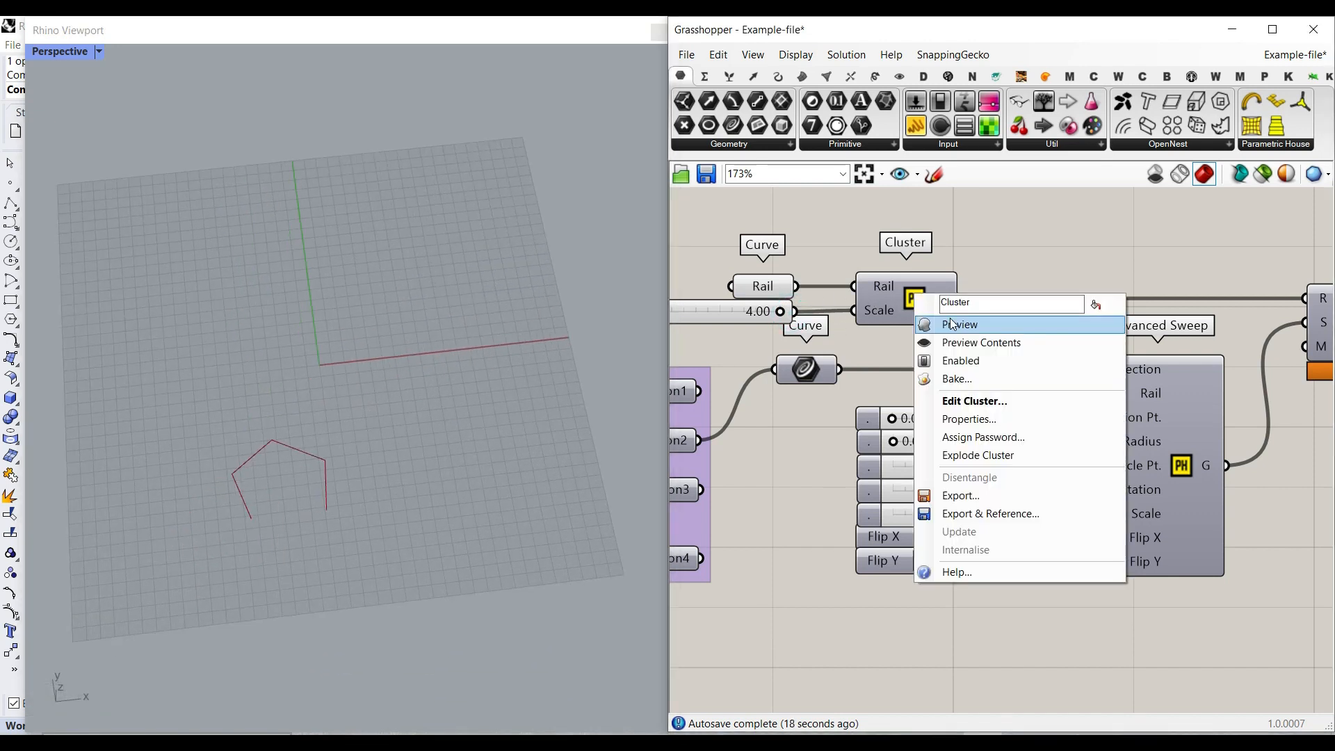
{"action": "left_click", "coordinate": [959, 324]}
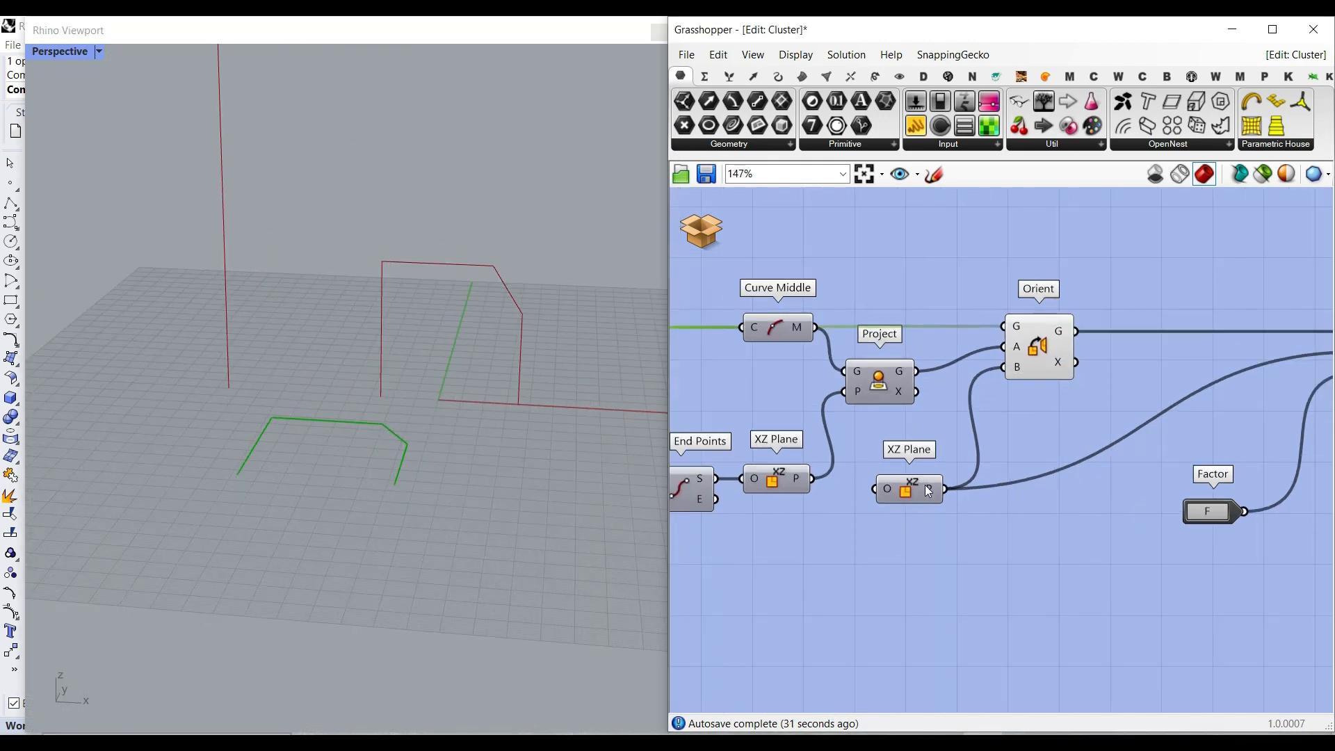
{"action": "mouse_move", "coordinate": [1018, 361]}
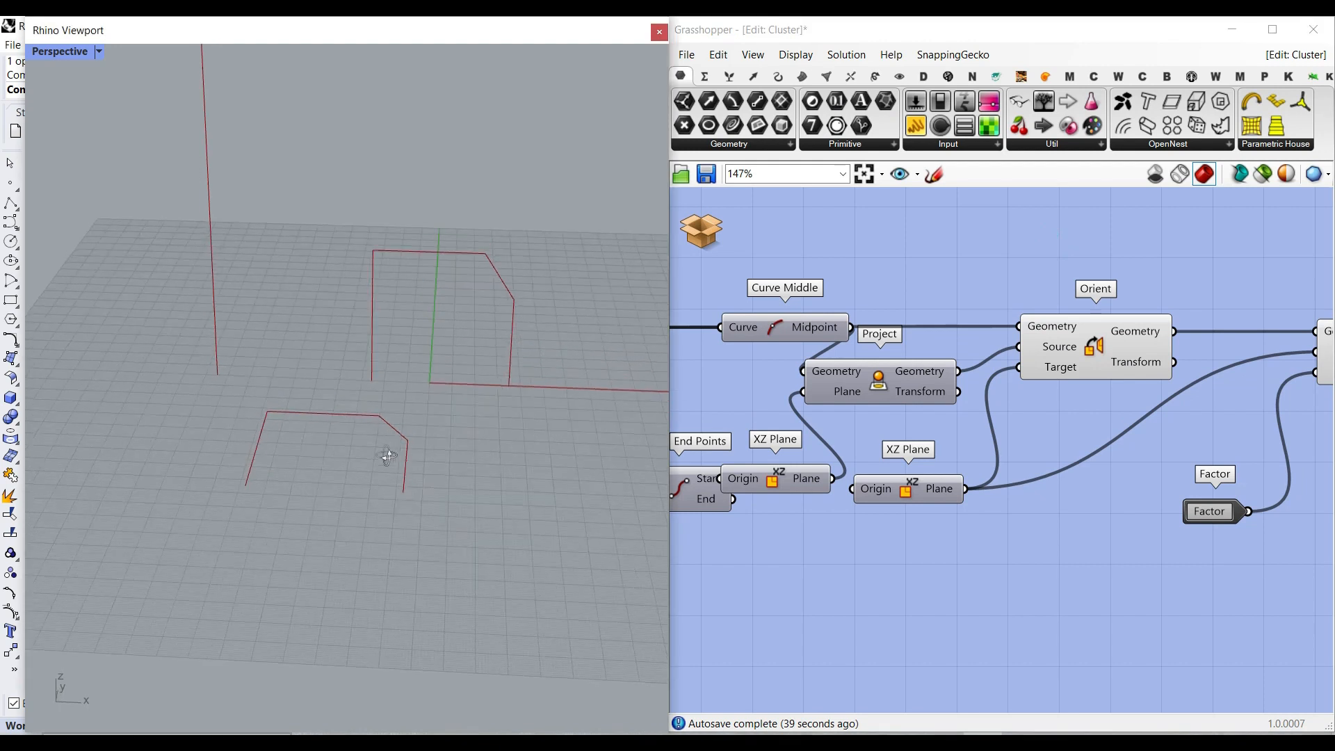
{"action": "right_click", "coordinate": [907, 489]}
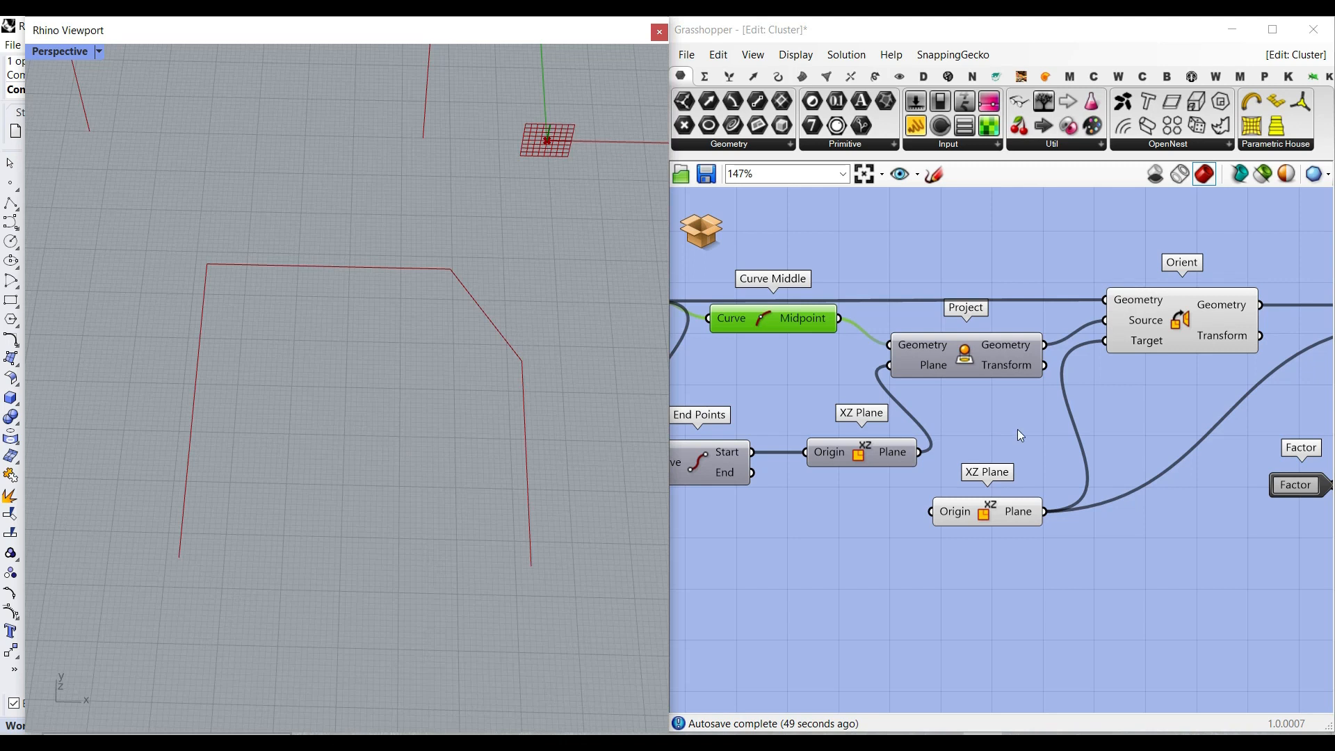
{"action": "mouse_move", "coordinate": [766, 325]}
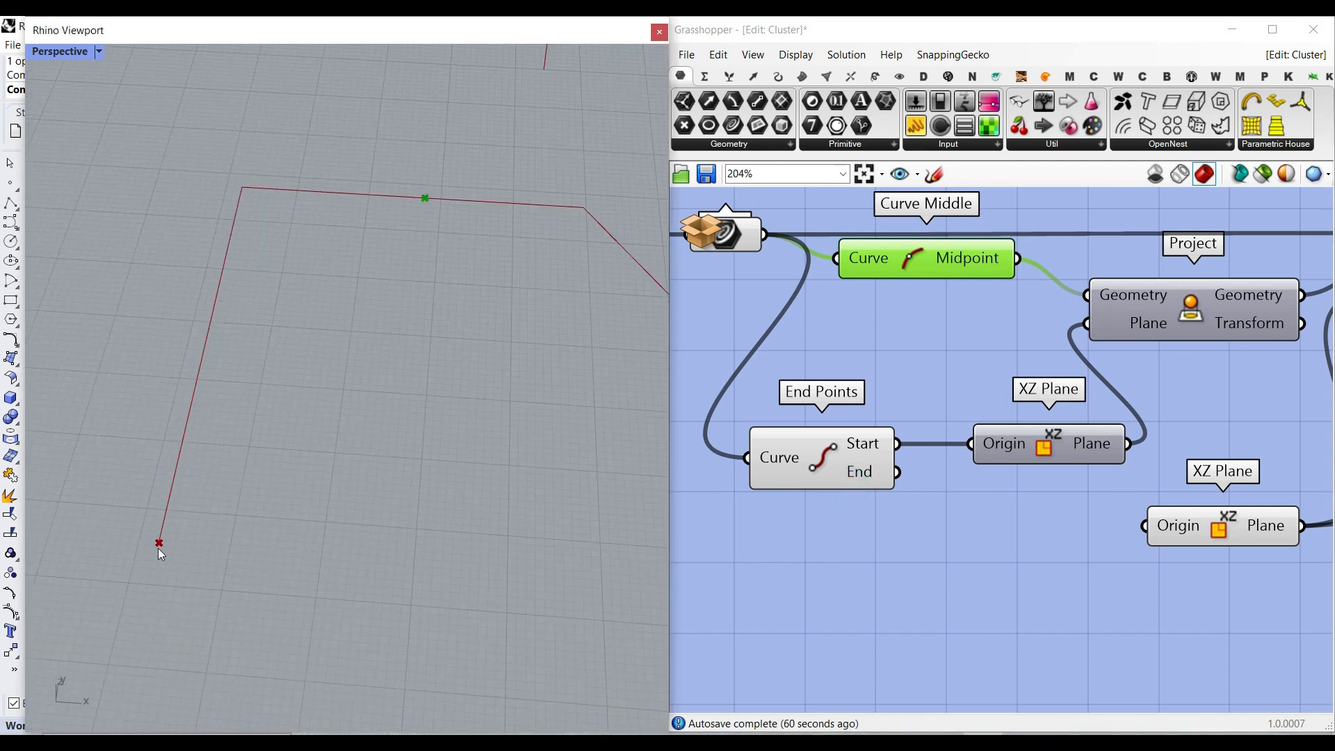
{"action": "mouse_move", "coordinate": [844, 452]}
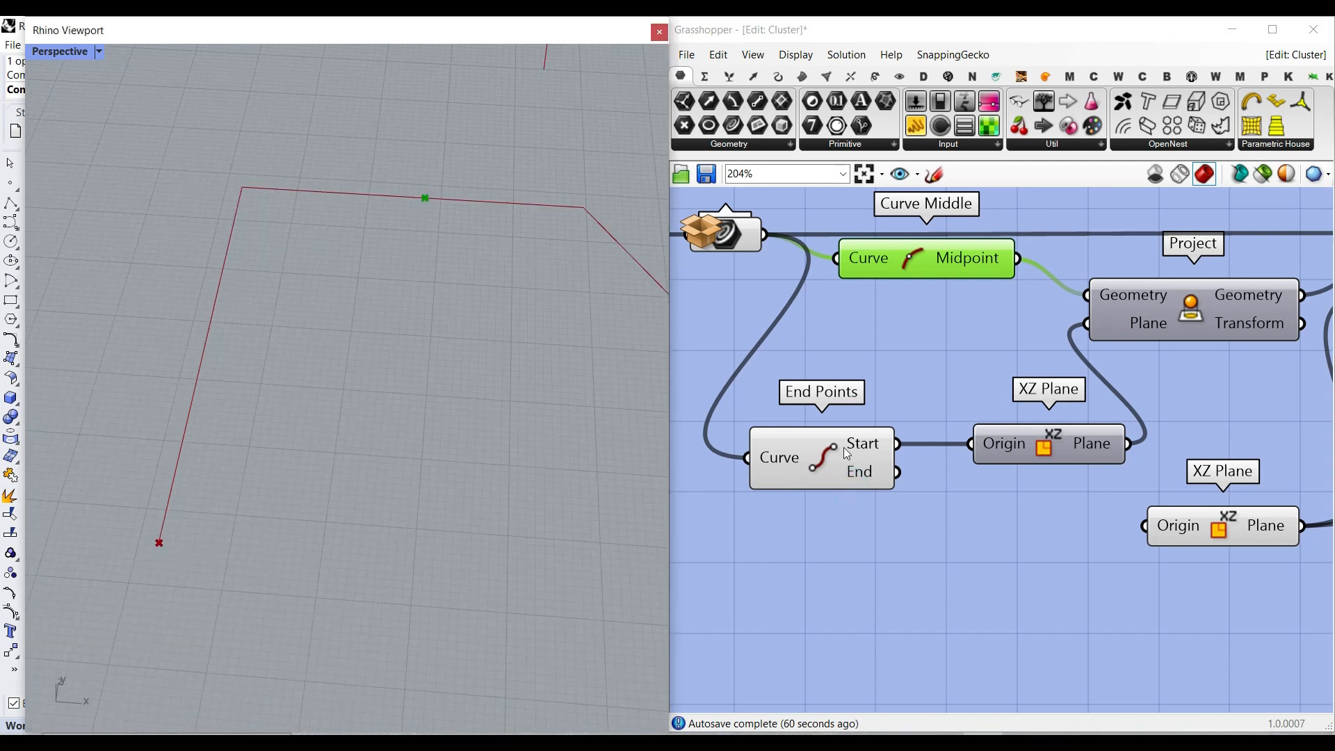
- Enable Preview on the first XZ Plane to show it at the rail's start point
{"action": "right_click", "coordinate": [1047, 442]}
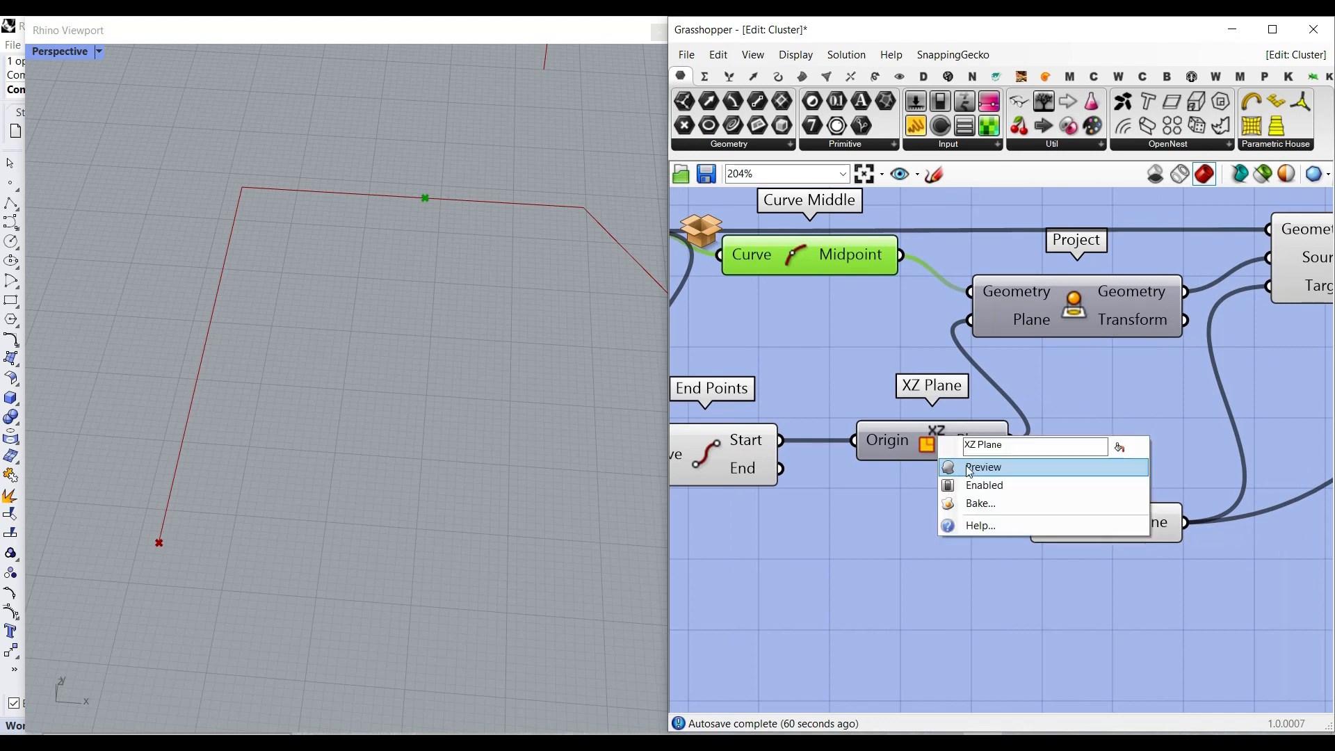
{"action": "left_click", "coordinate": [983, 467]}
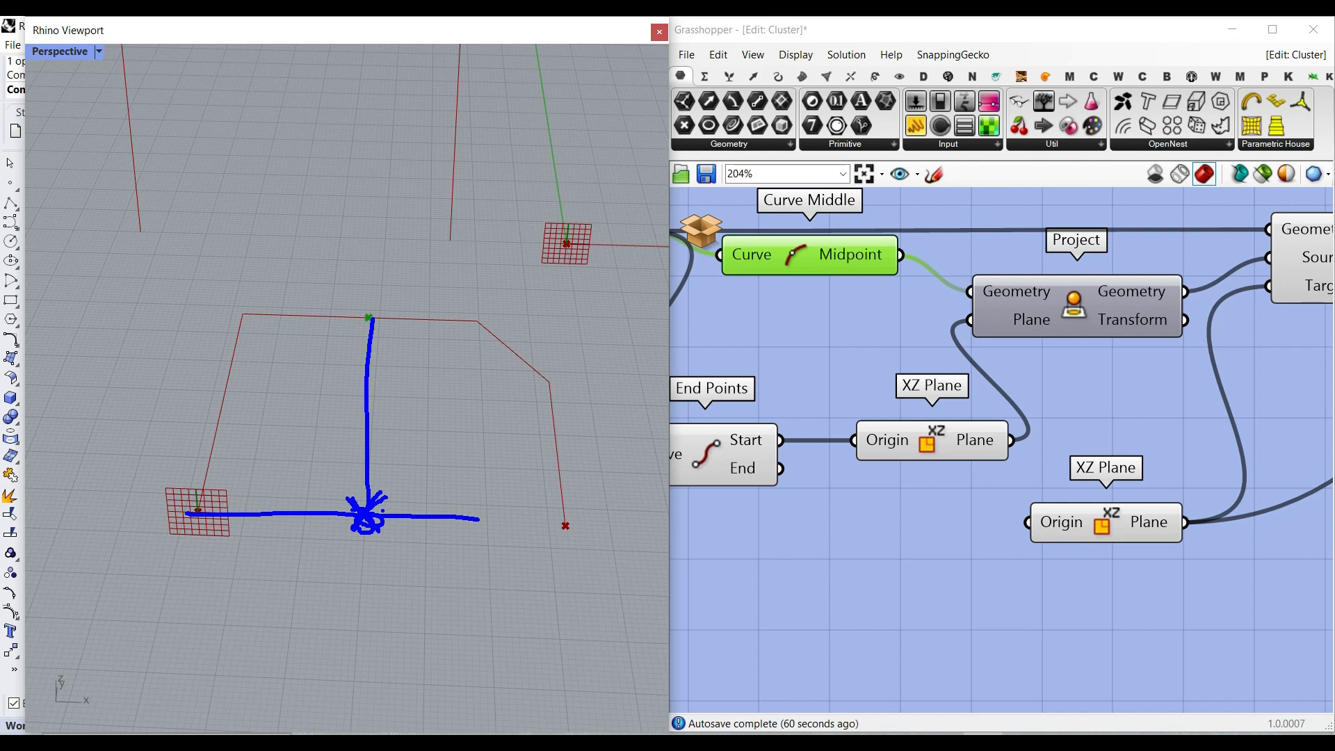
{"action": "right_click", "coordinate": [931, 440]}
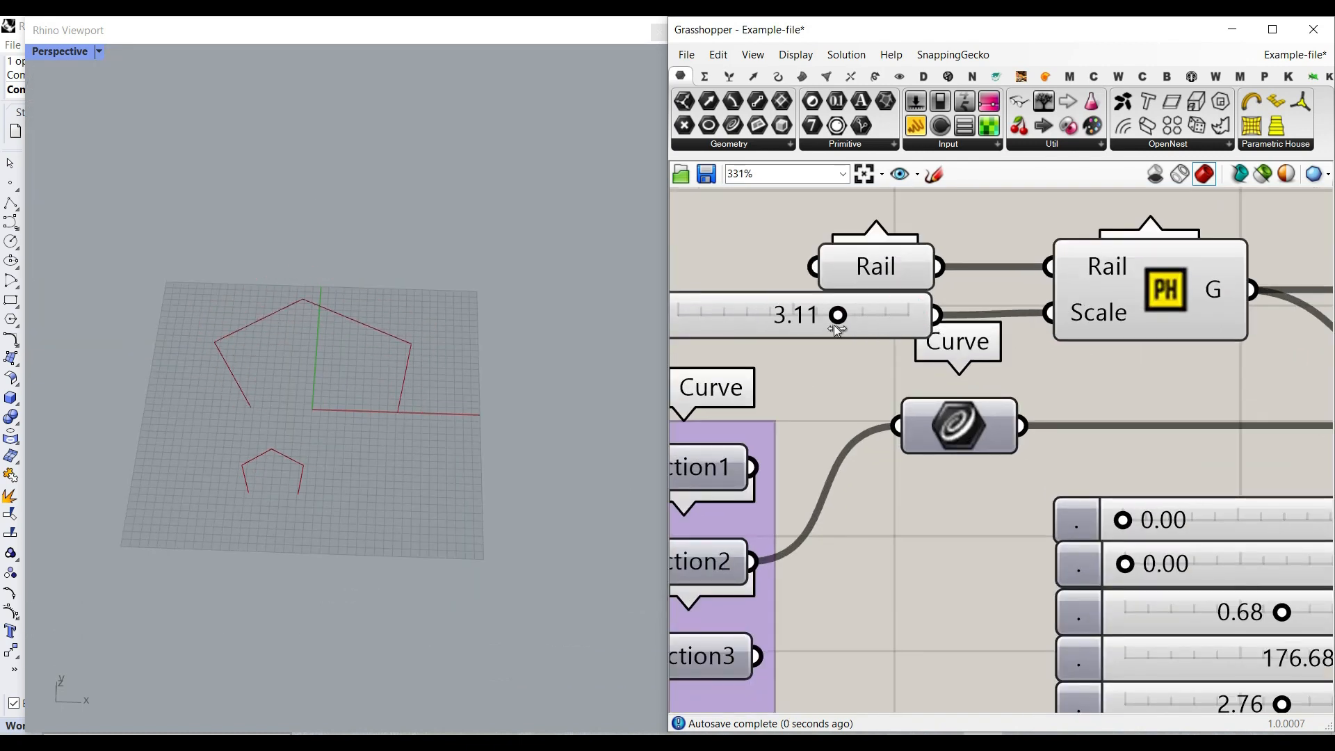
- Raise the Scale slider feeding the Cluster from 3.11 to 4.00
{"action": "left_click_drag", "start_coordinate": [837, 315], "coordinate": [909, 316]}
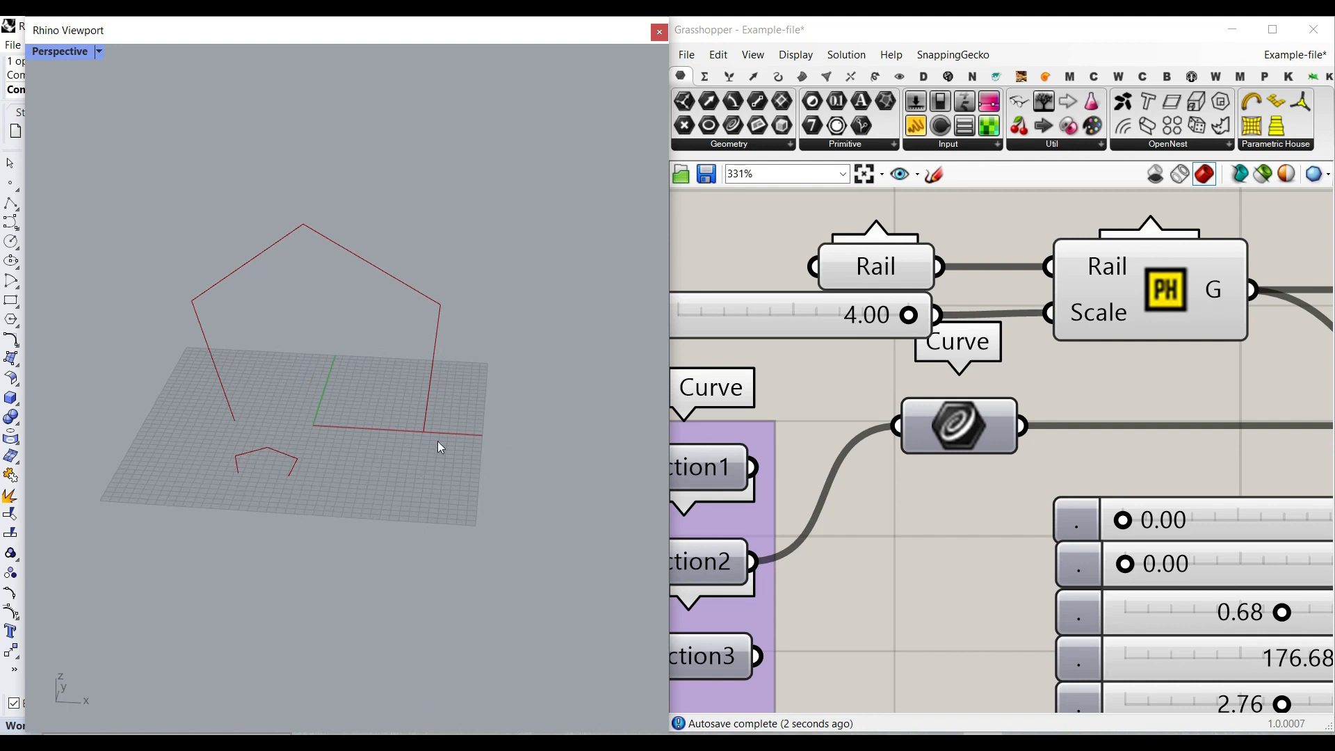